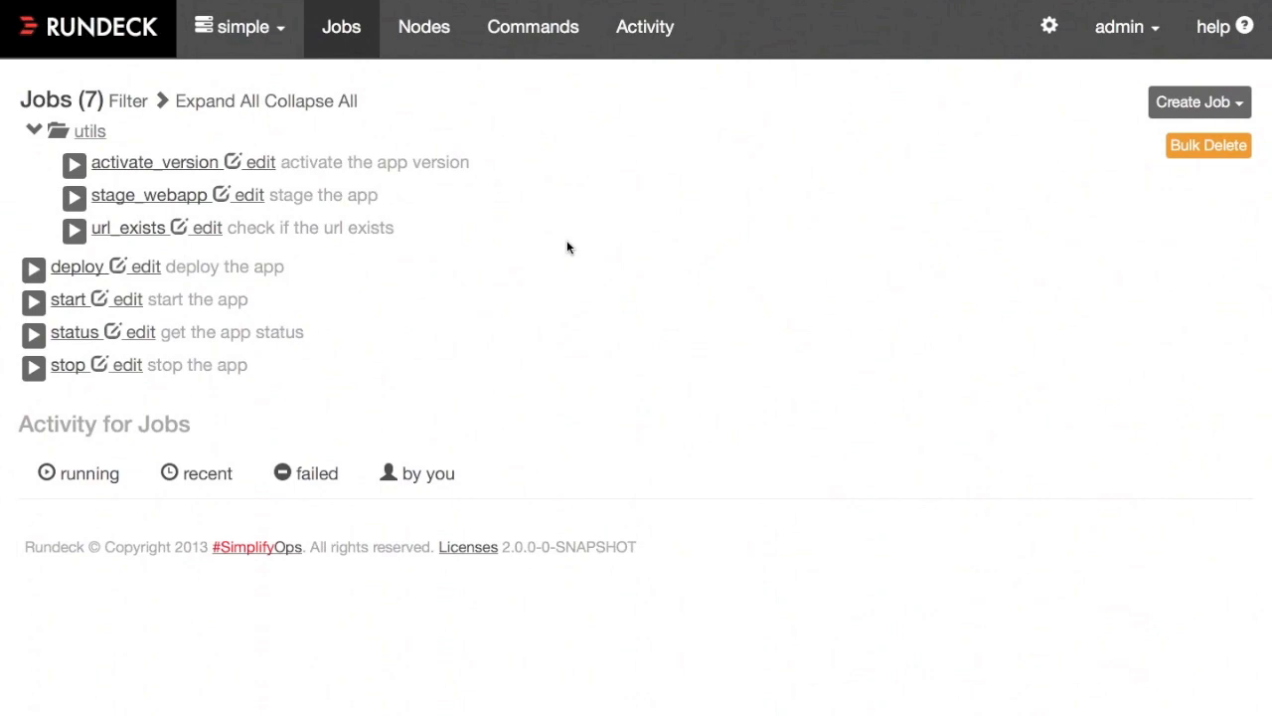
pyautogui.moveTo(328, 258)
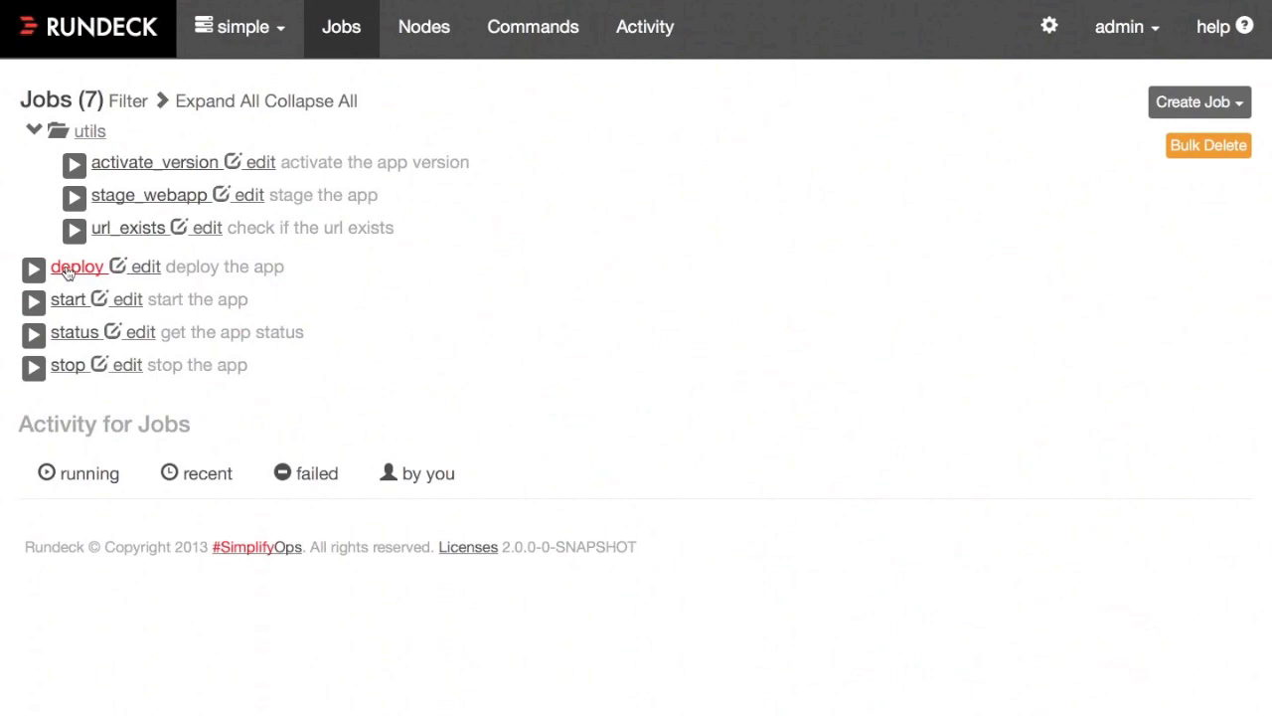
pyautogui.moveTo(31, 267)
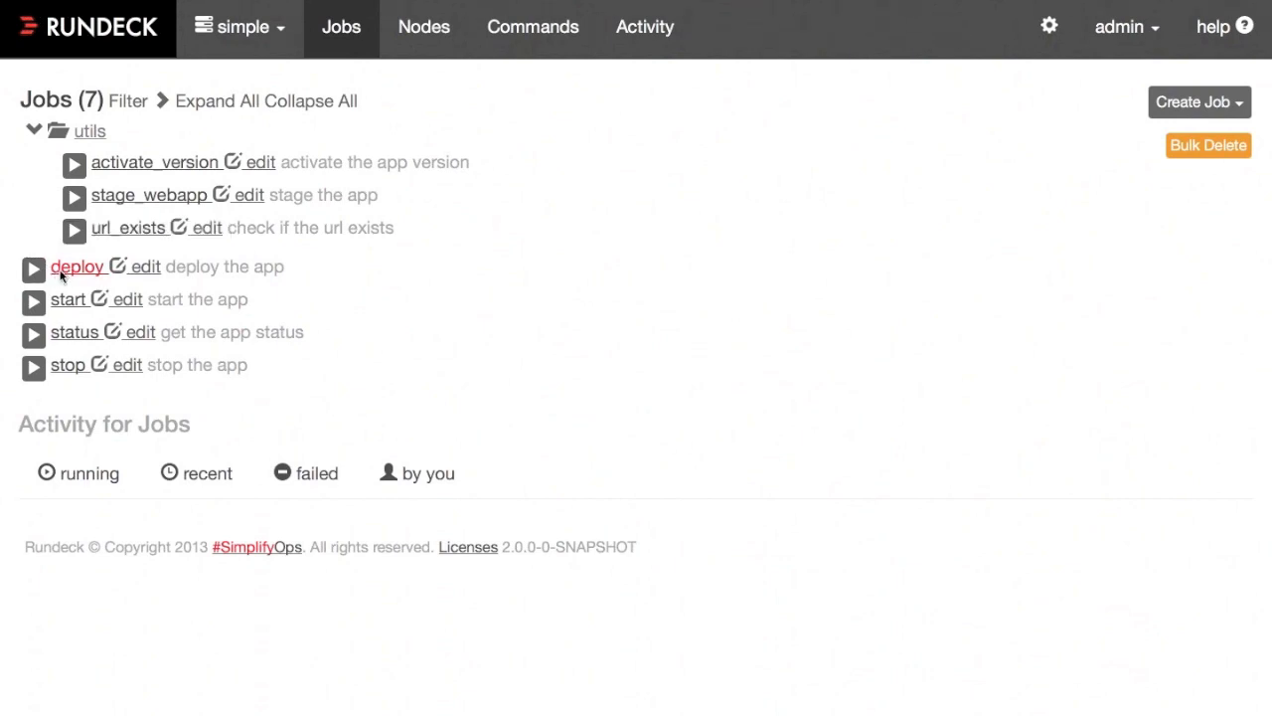
# Choose build #1 as the deploy job's build_number, making the WAR simple-1.0.1.war.
pyautogui.click(77, 267)
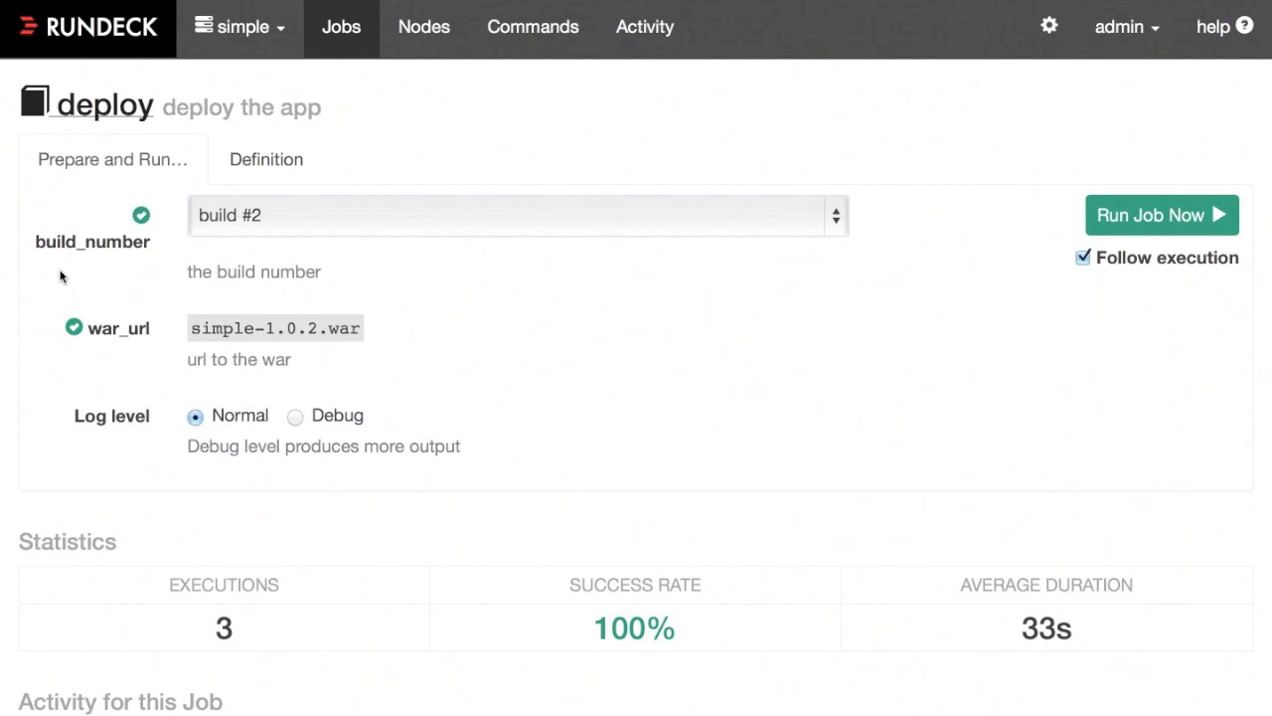
pyautogui.moveTo(427, 469)
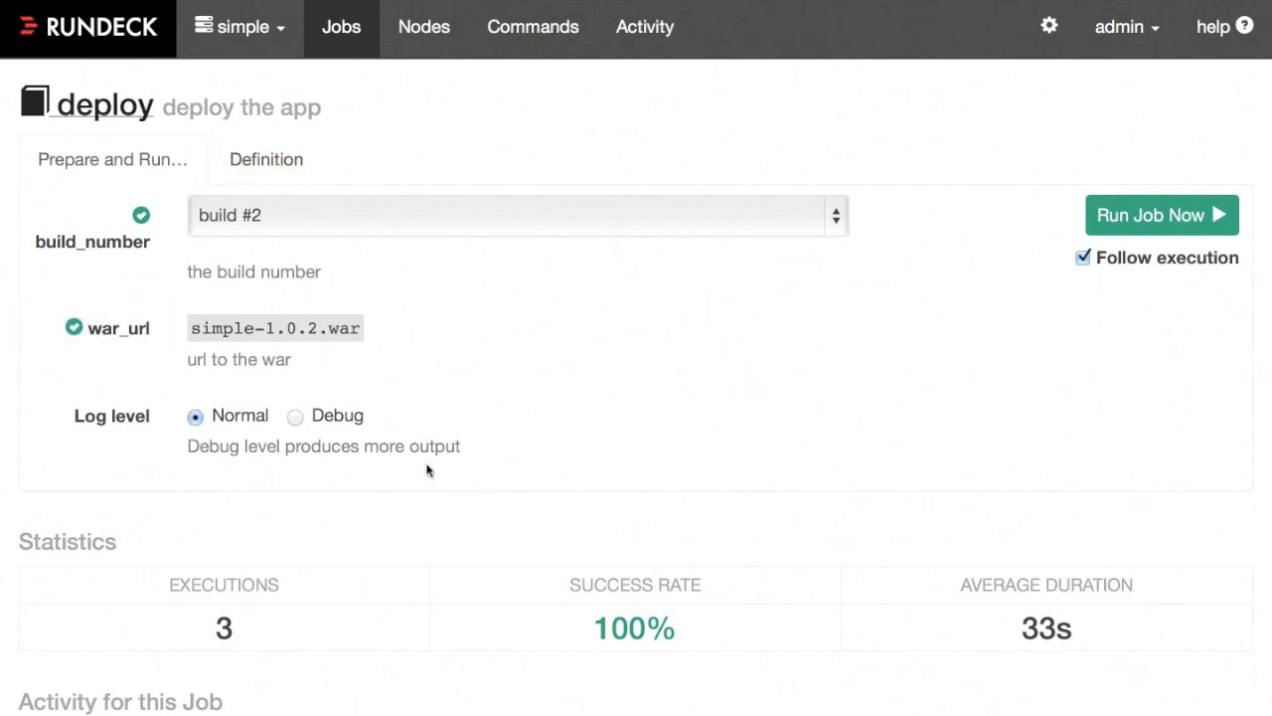
pyautogui.moveTo(338, 599)
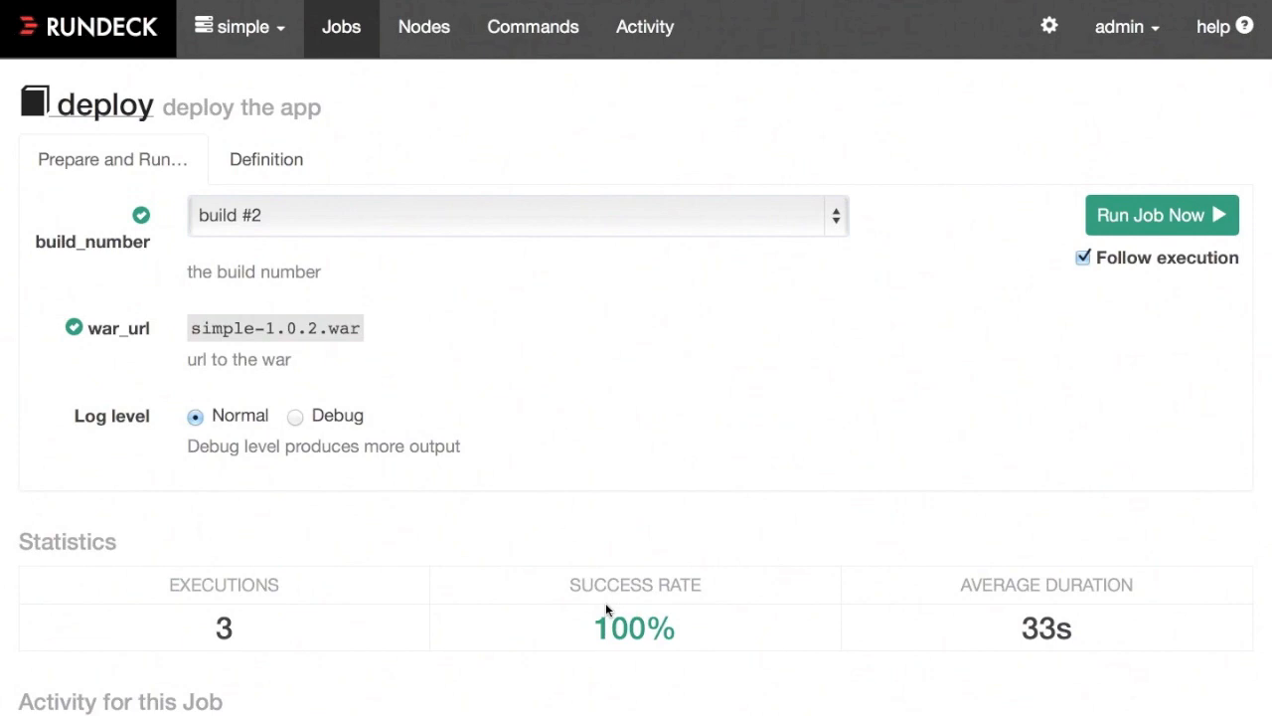
pyautogui.moveTo(340, 378)
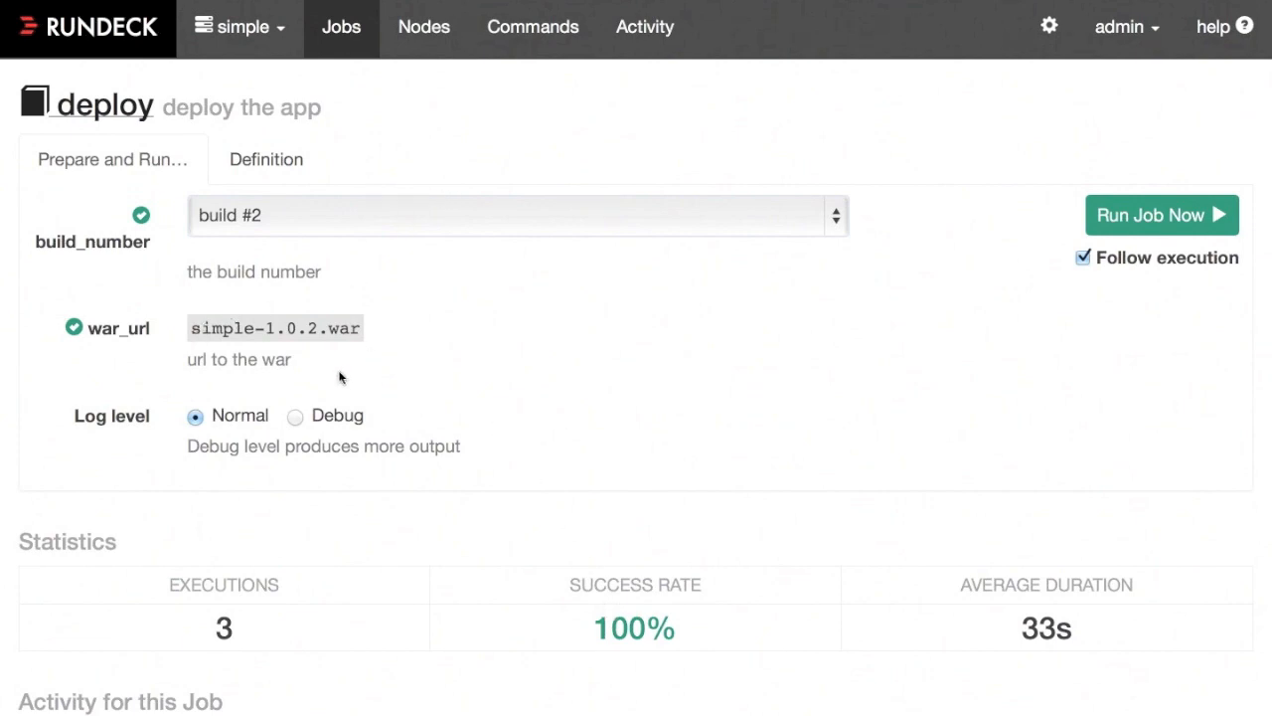
pyautogui.moveTo(303, 295)
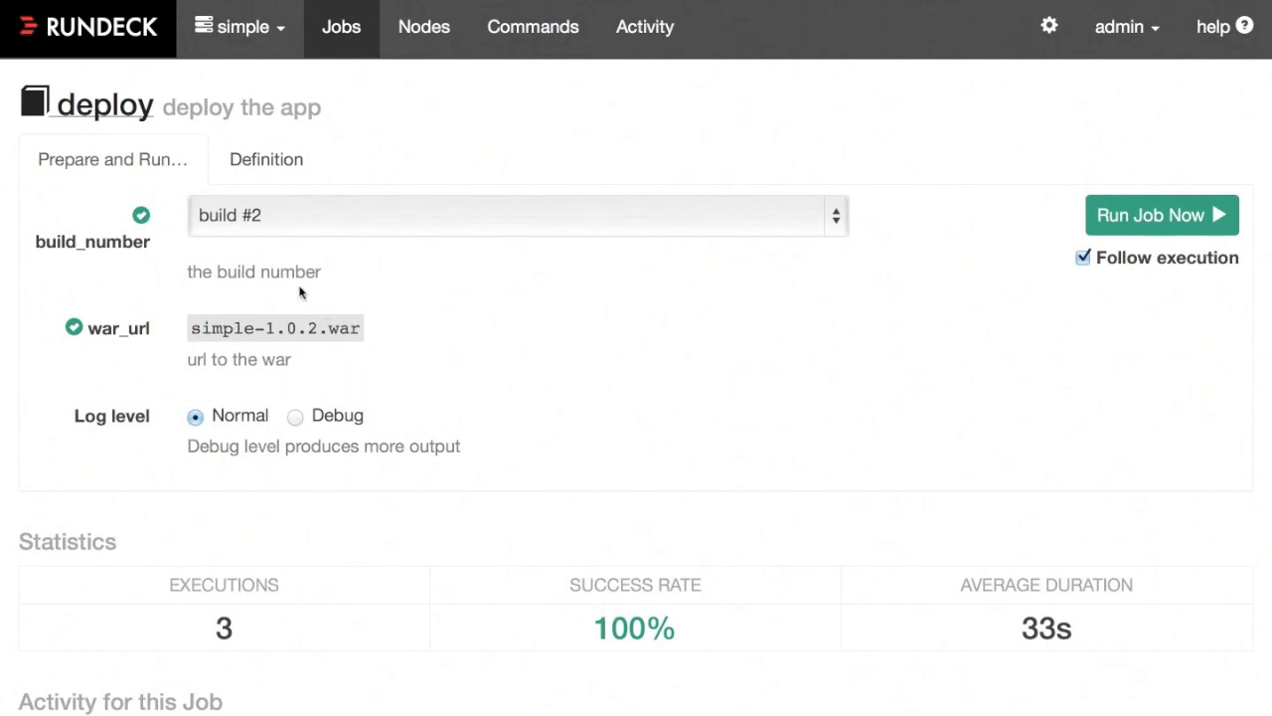
pyautogui.click(513, 215)
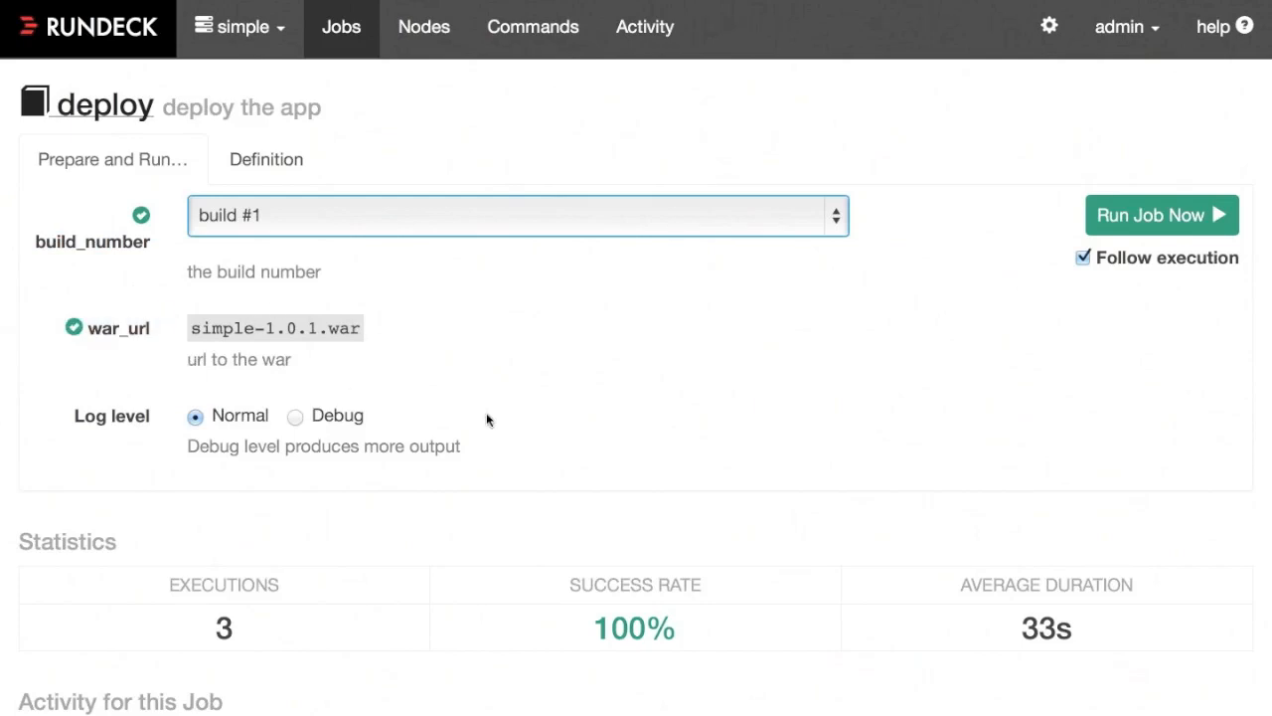
pyautogui.moveTo(541, 416)
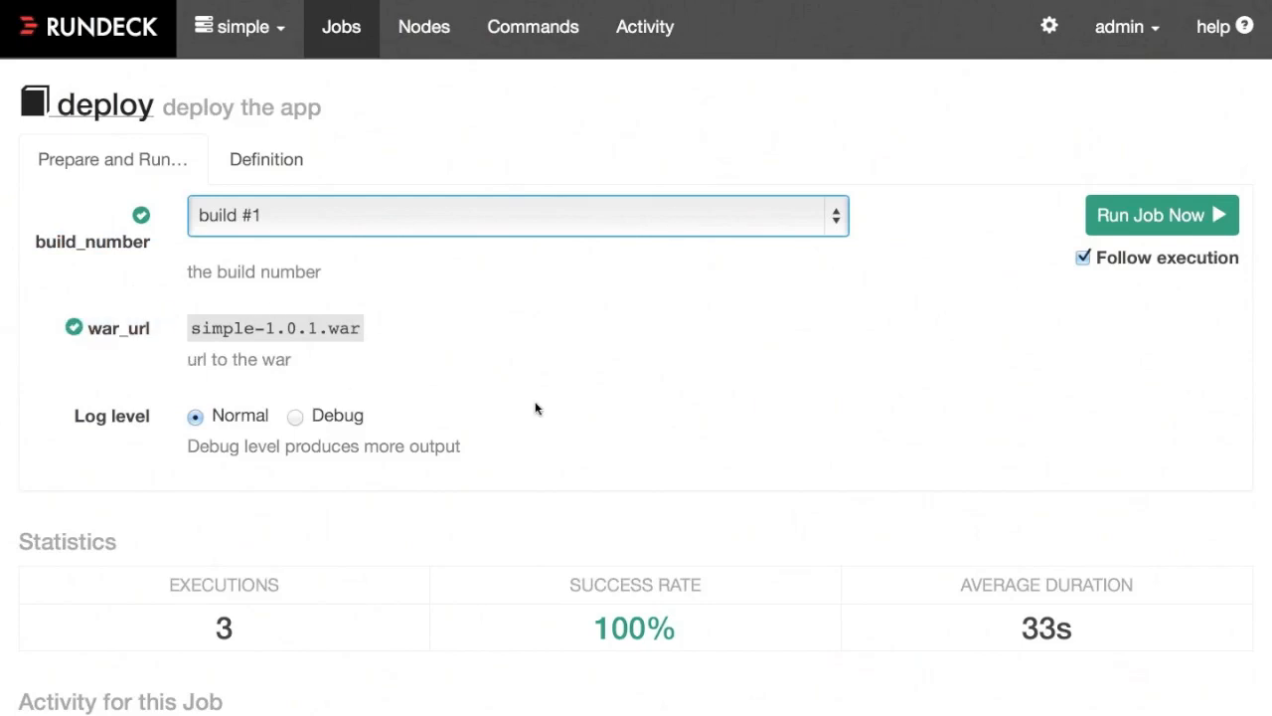
pyautogui.click(266, 159)
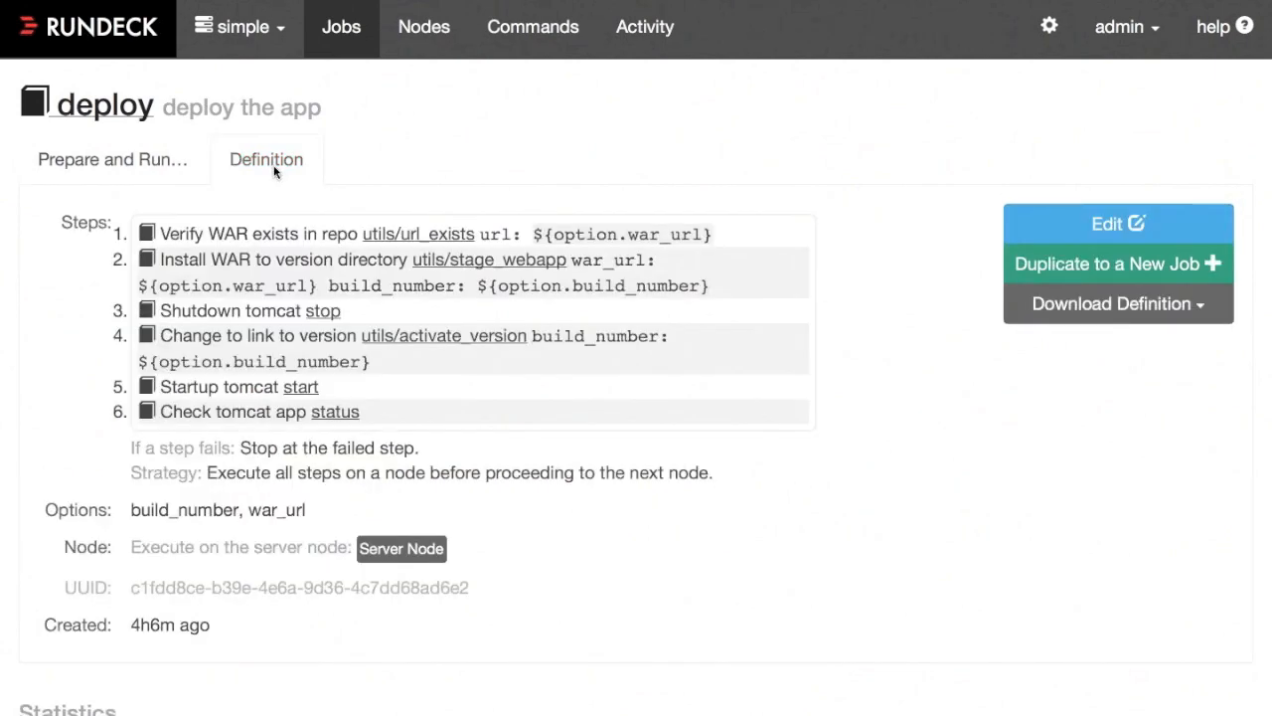
pyautogui.moveTo(179, 230)
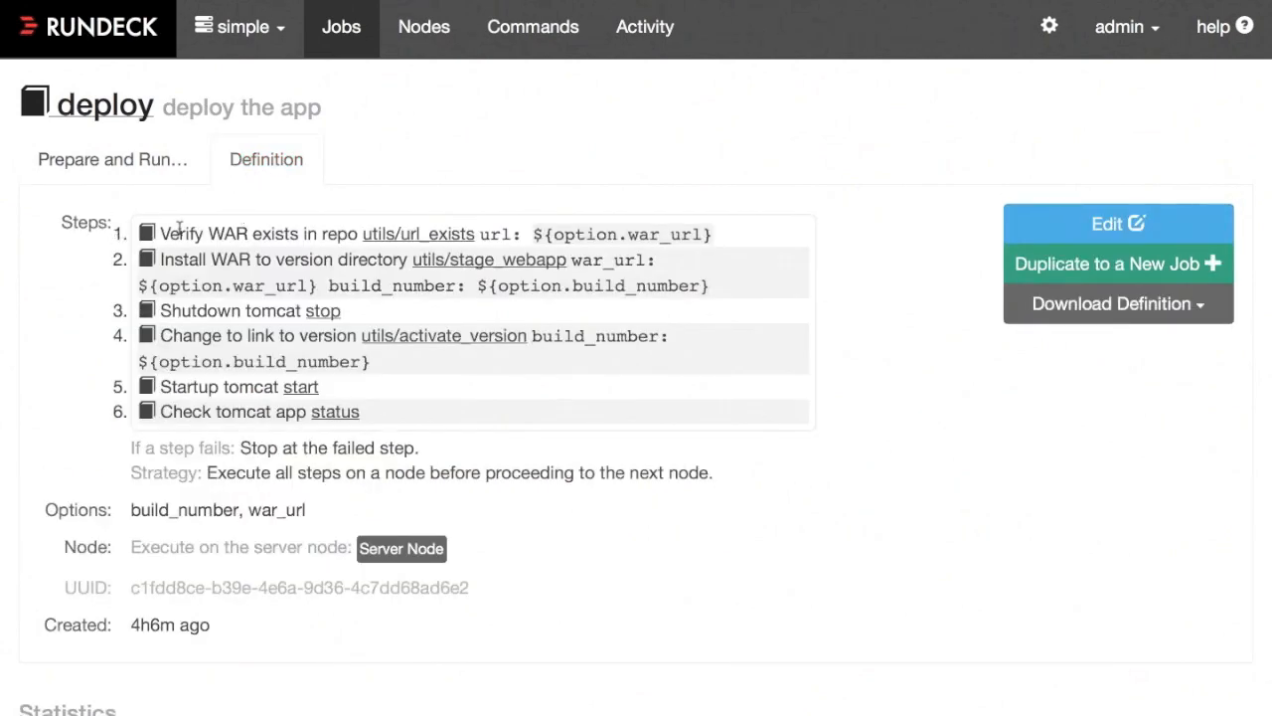
pyautogui.moveTo(405, 248)
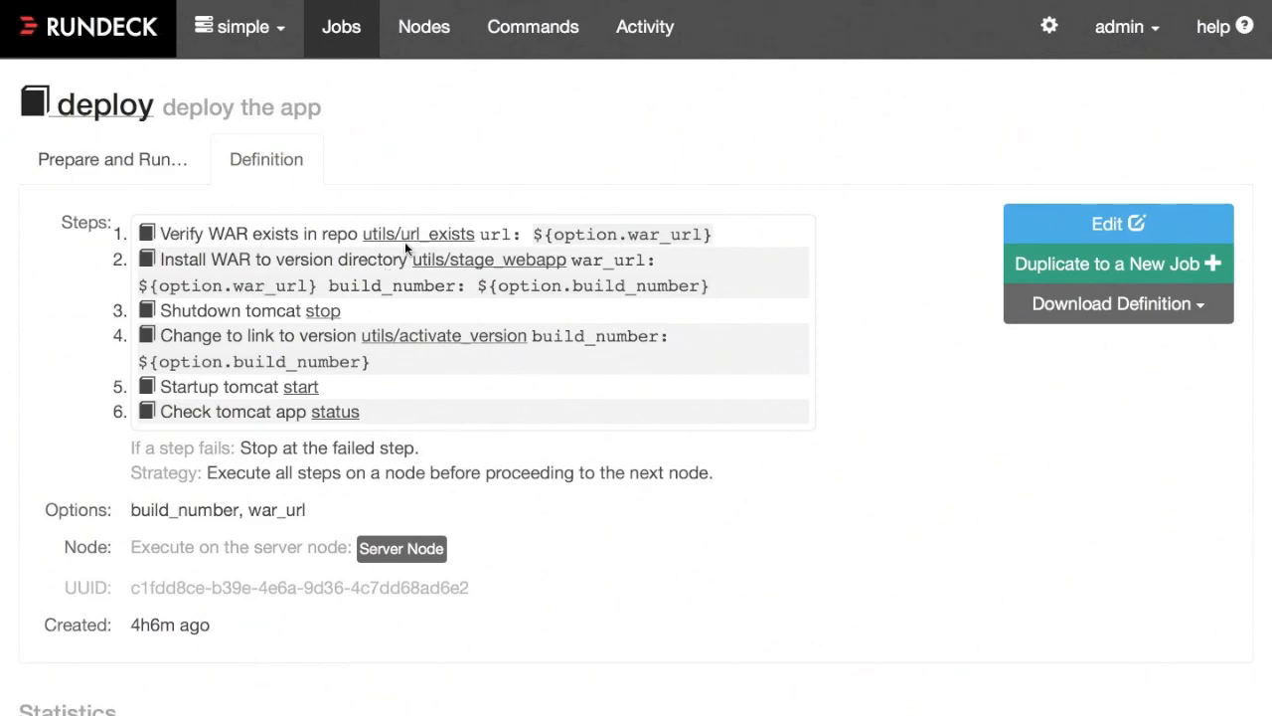
pyautogui.moveTo(283, 449)
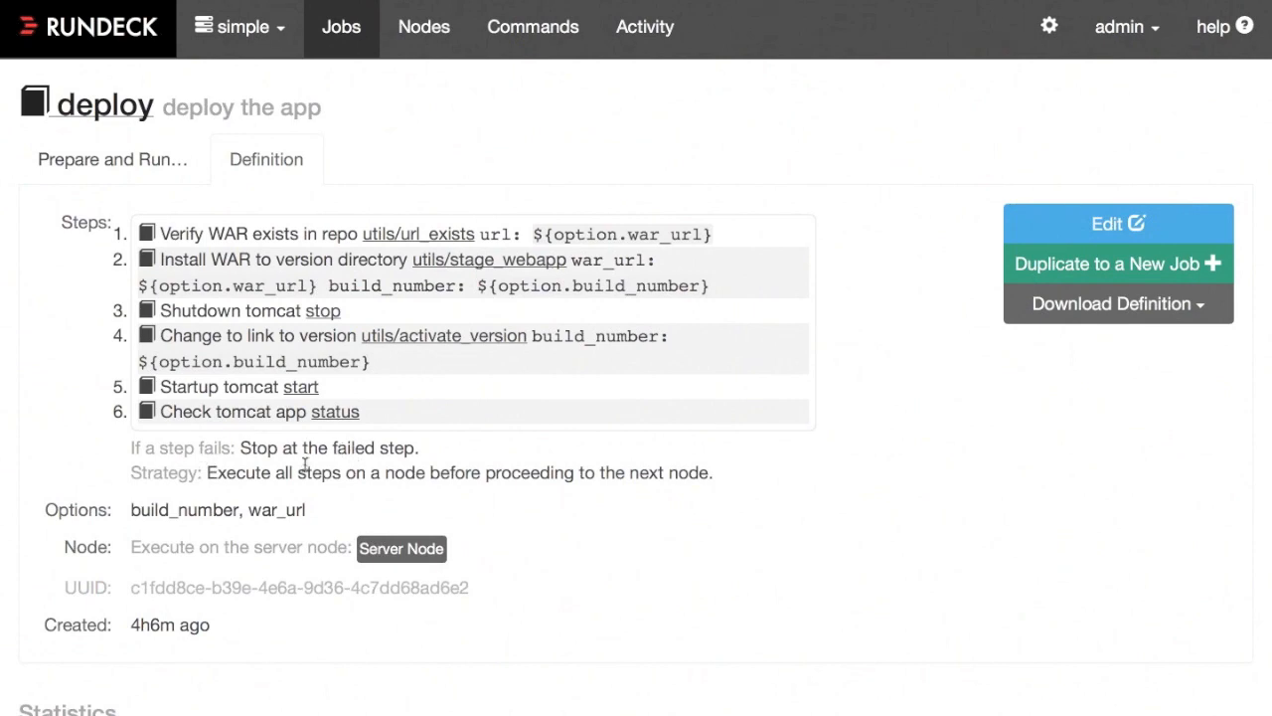
pyautogui.moveTo(111, 159)
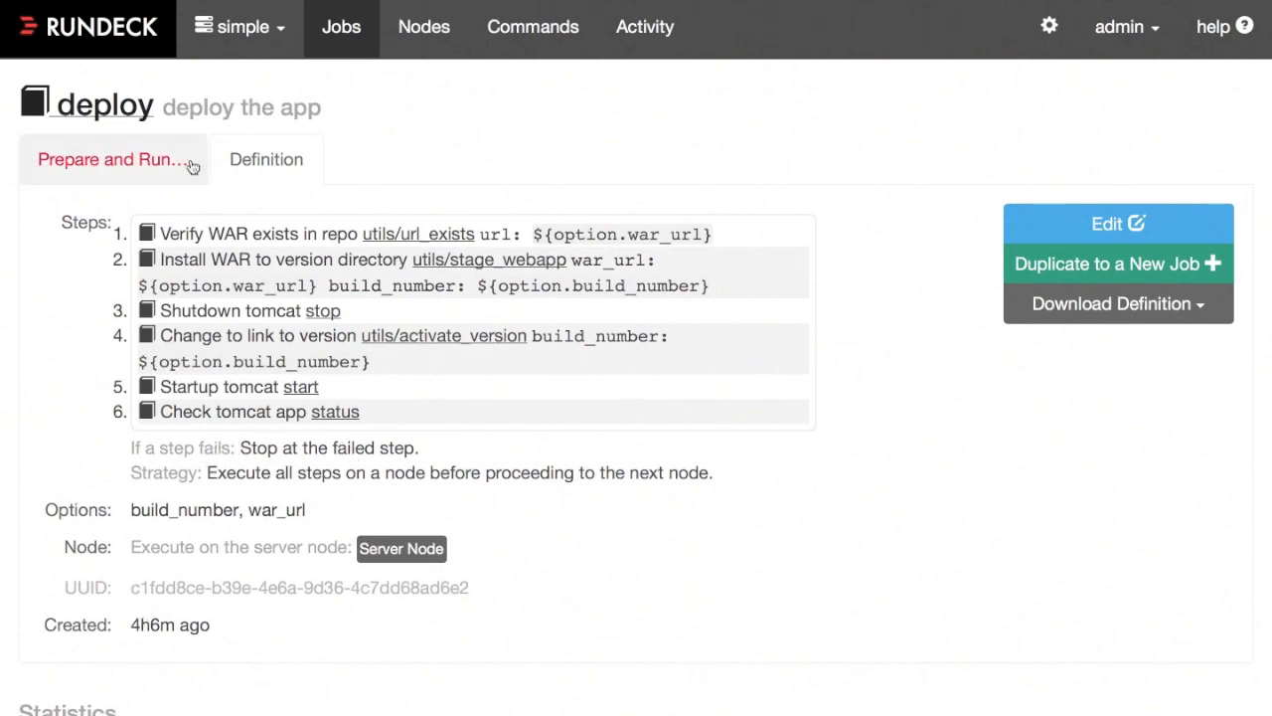
pyautogui.click(112, 159)
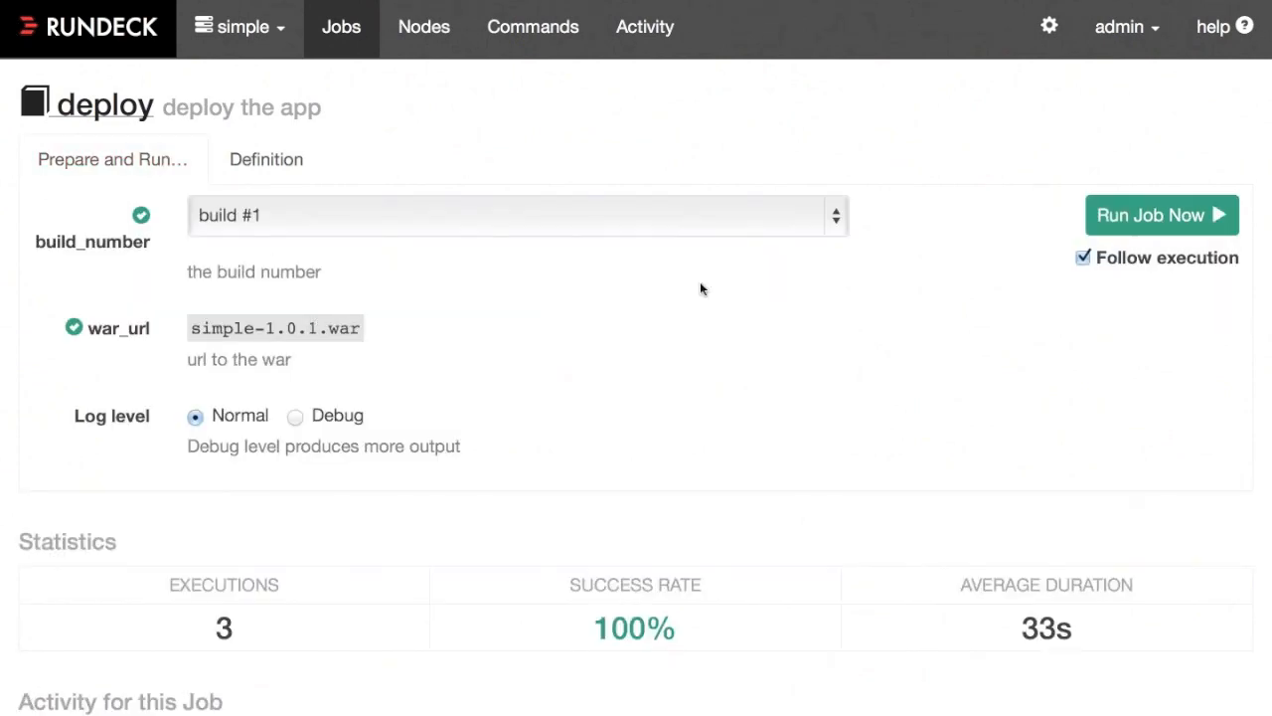
# Launch execution #18 with build #1 and view its per-node results.
pyautogui.click(1161, 214)
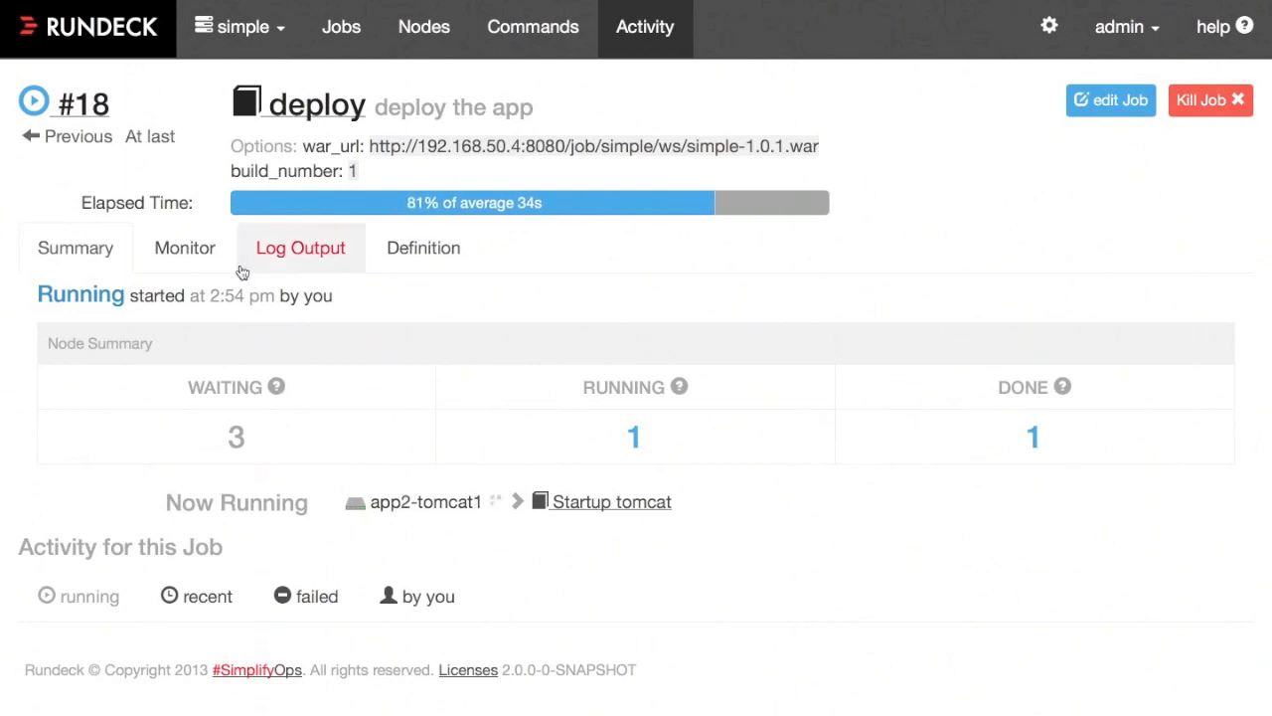
pyautogui.click(182, 246)
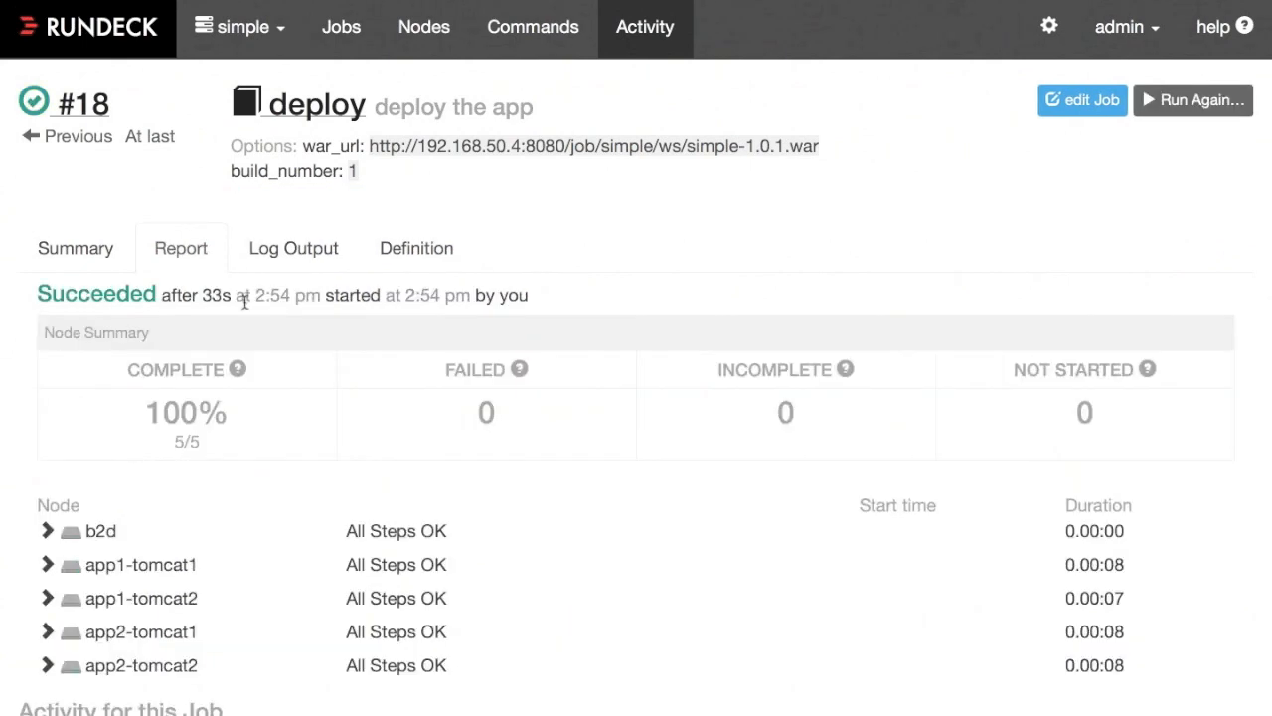
pyautogui.moveTo(199, 441)
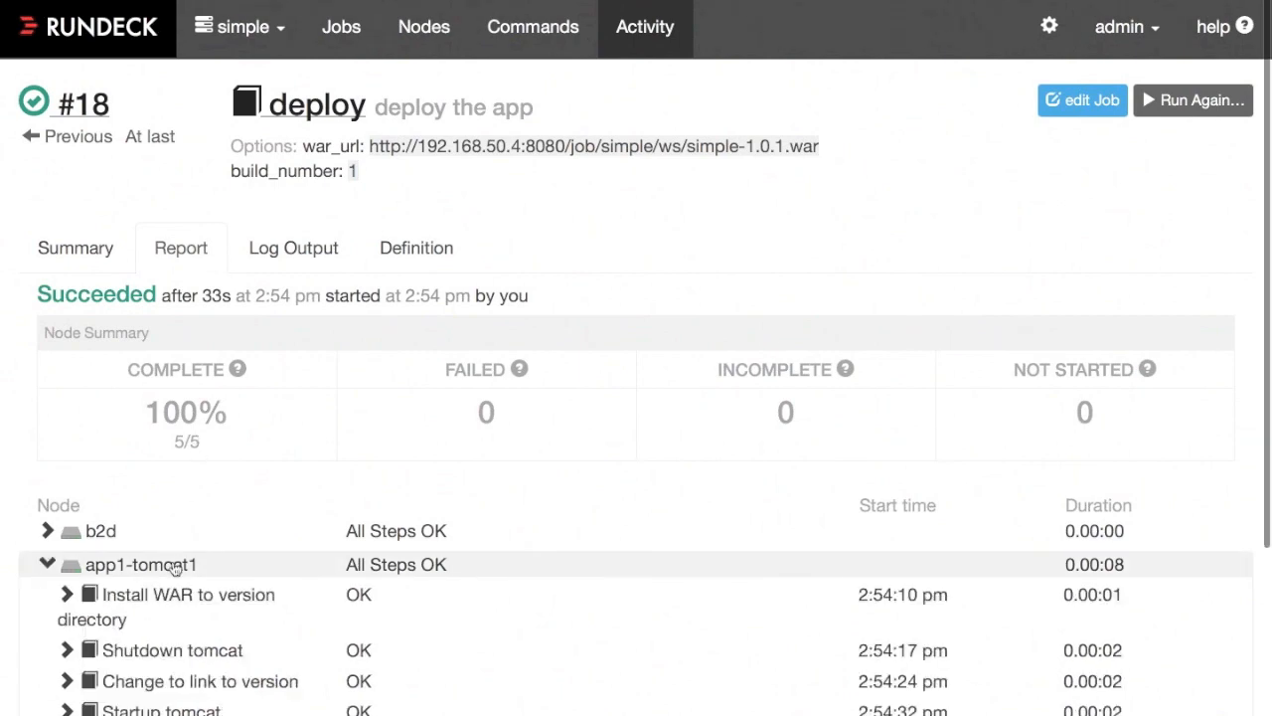
# Scroll the report to app1-tomcat1's expanded steps, Install WAR through Start tomcat, all OK.
pyautogui.scroll(-3)
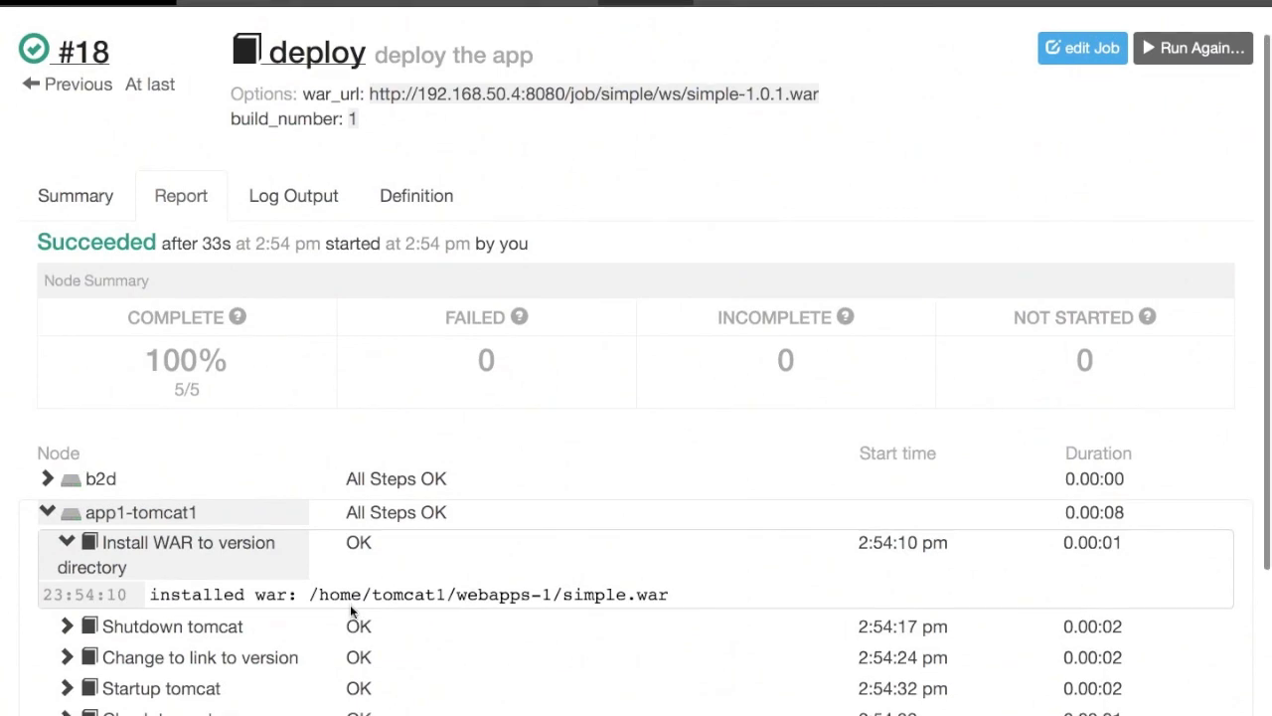
pyautogui.scroll(-3)
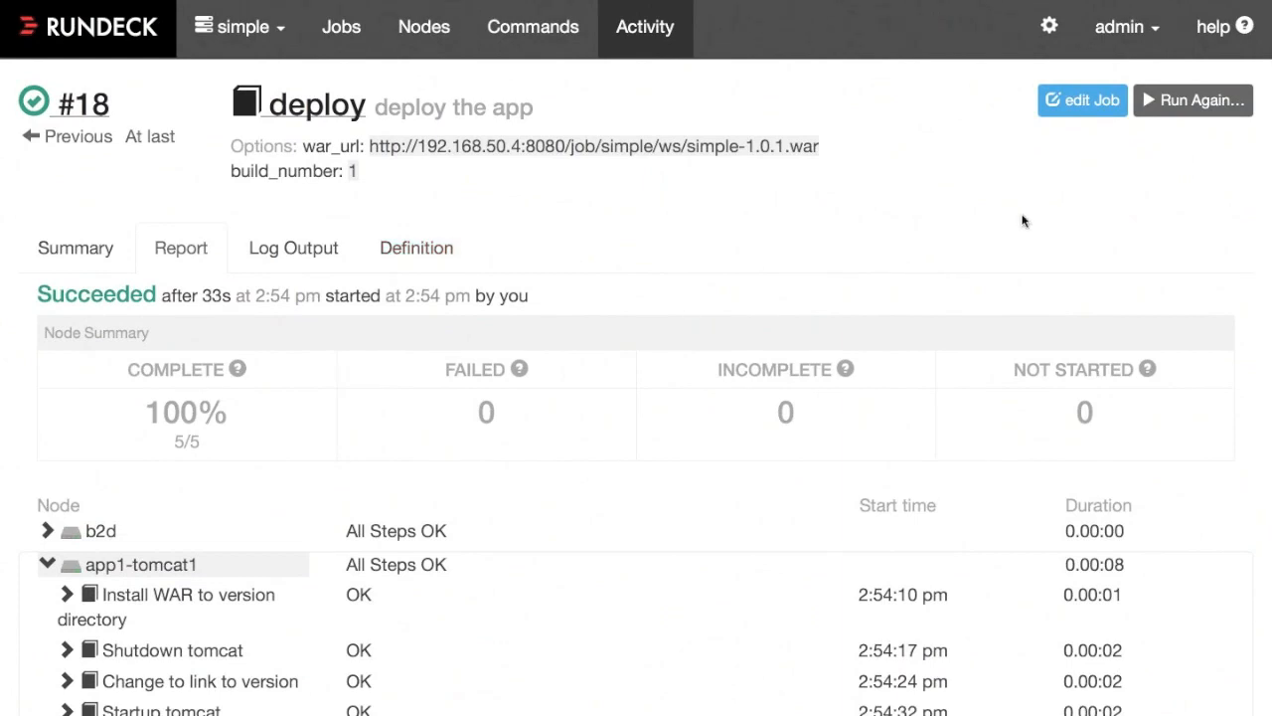
pyautogui.moveTo(167, 573)
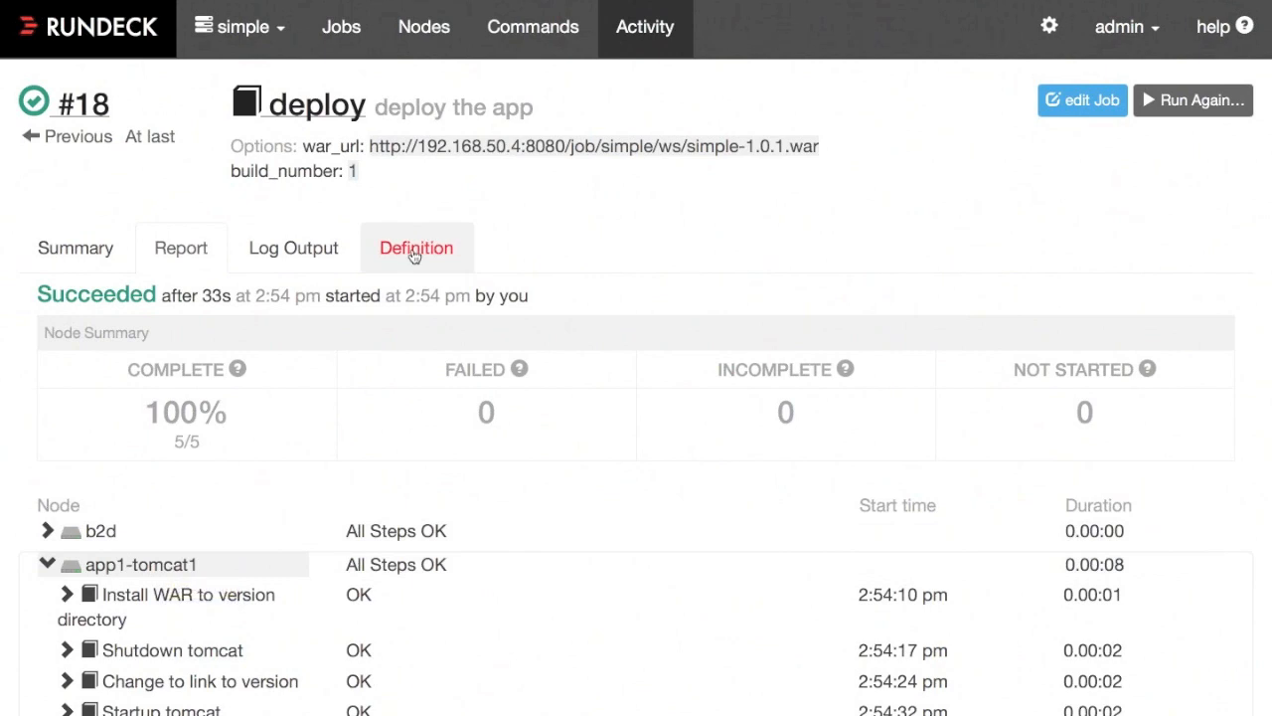
# Show execution #18's job definition with its six workflow steps.
pyautogui.click(415, 246)
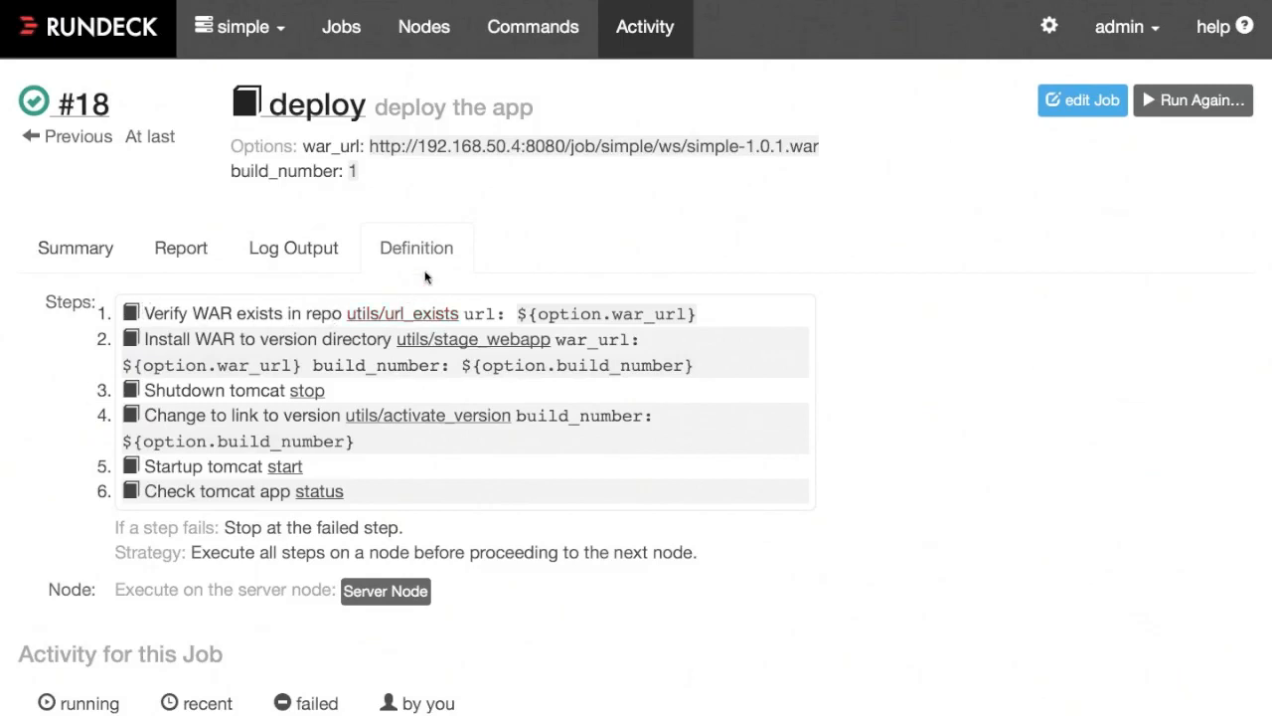
pyautogui.moveTo(388, 330)
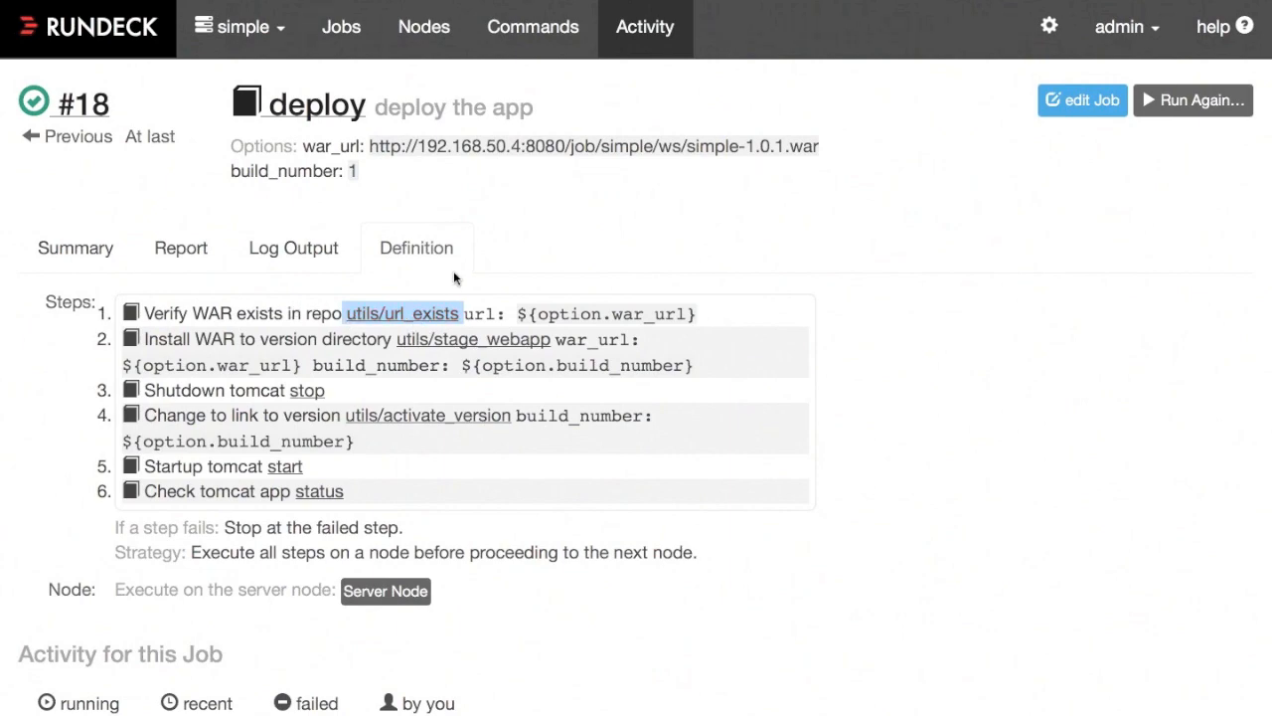
pyautogui.moveTo(1006, 127)
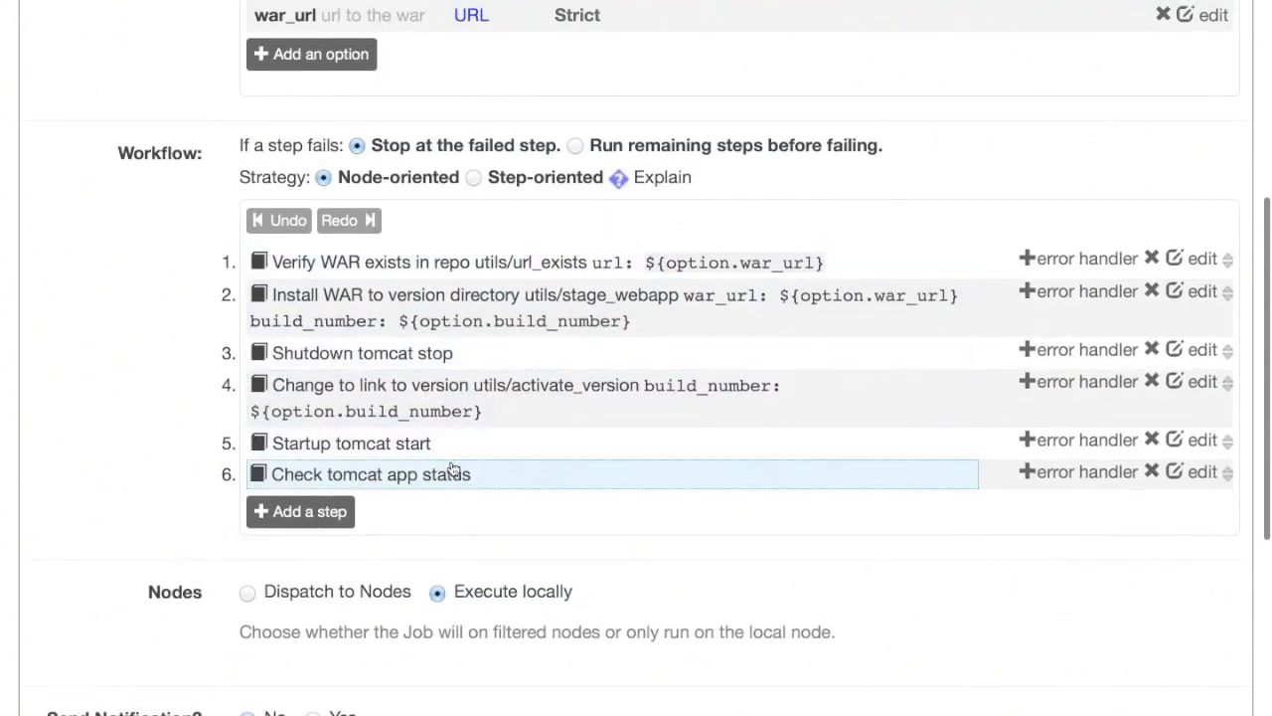
pyautogui.moveTo(457, 442)
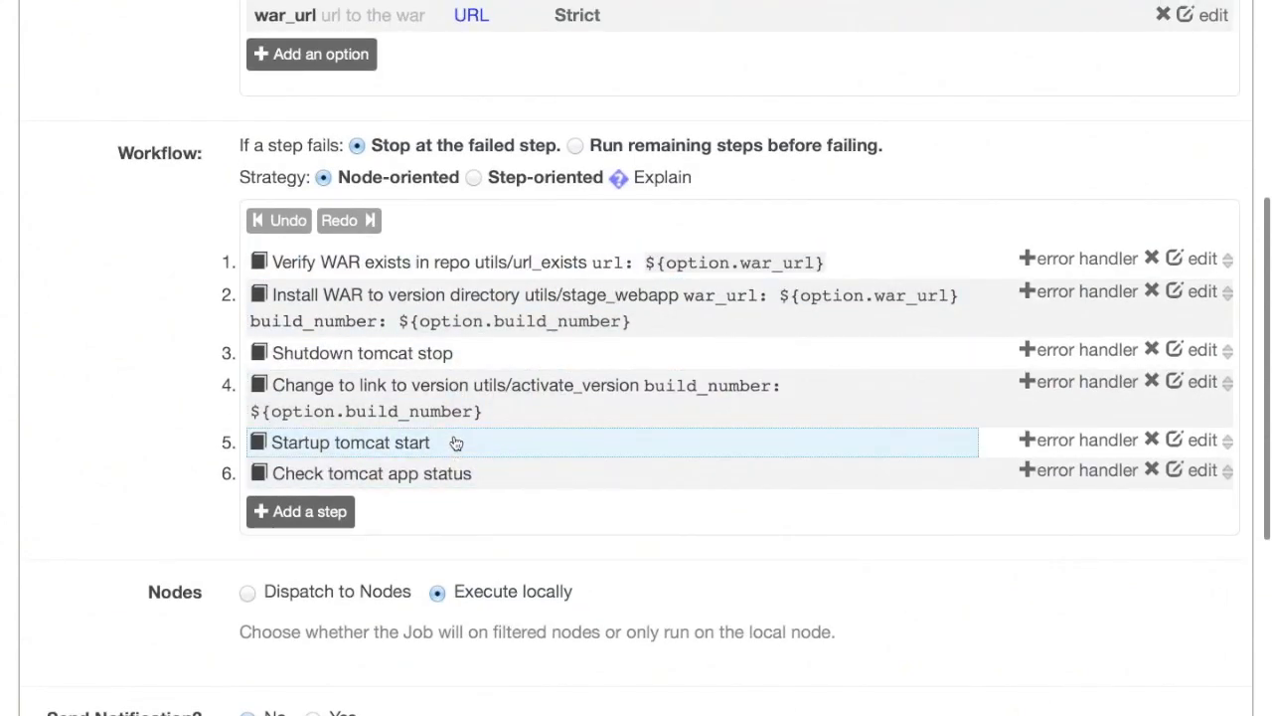
# Inspect step 5's reference to the 'start' job and its Startup tomcat description, then discard edits.
pyautogui.click(348, 442)
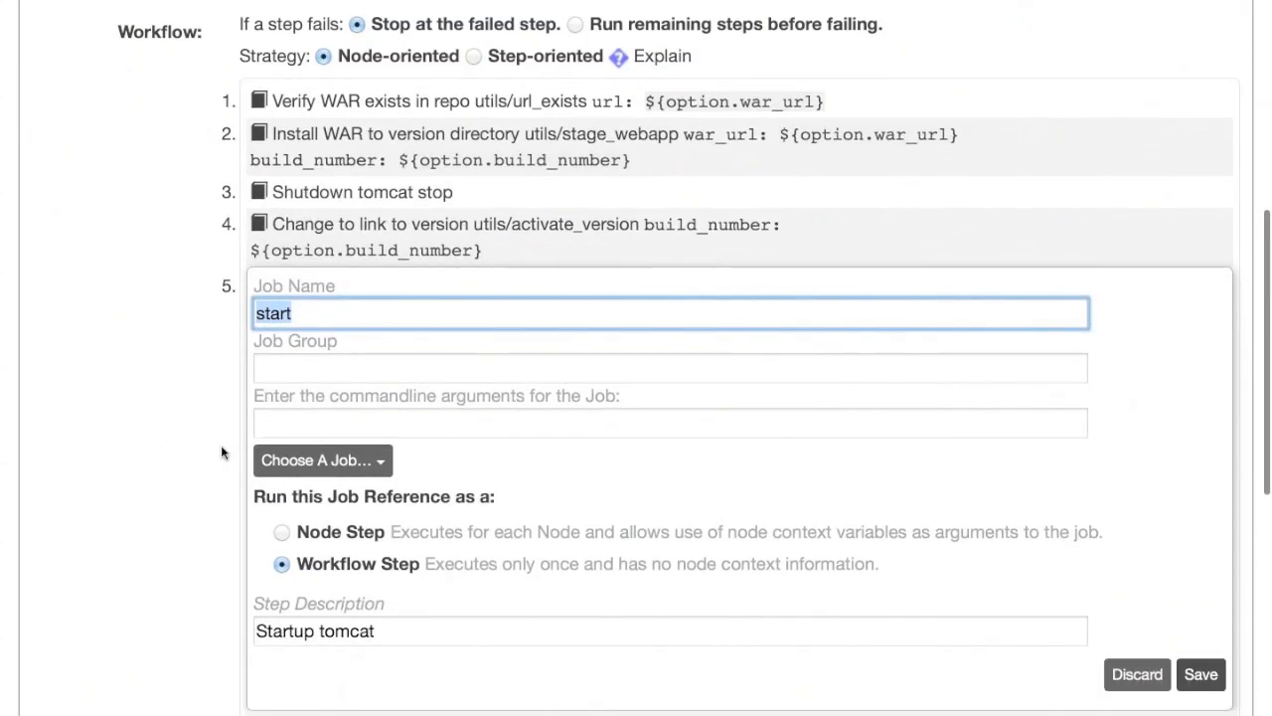
pyautogui.scroll(-3)
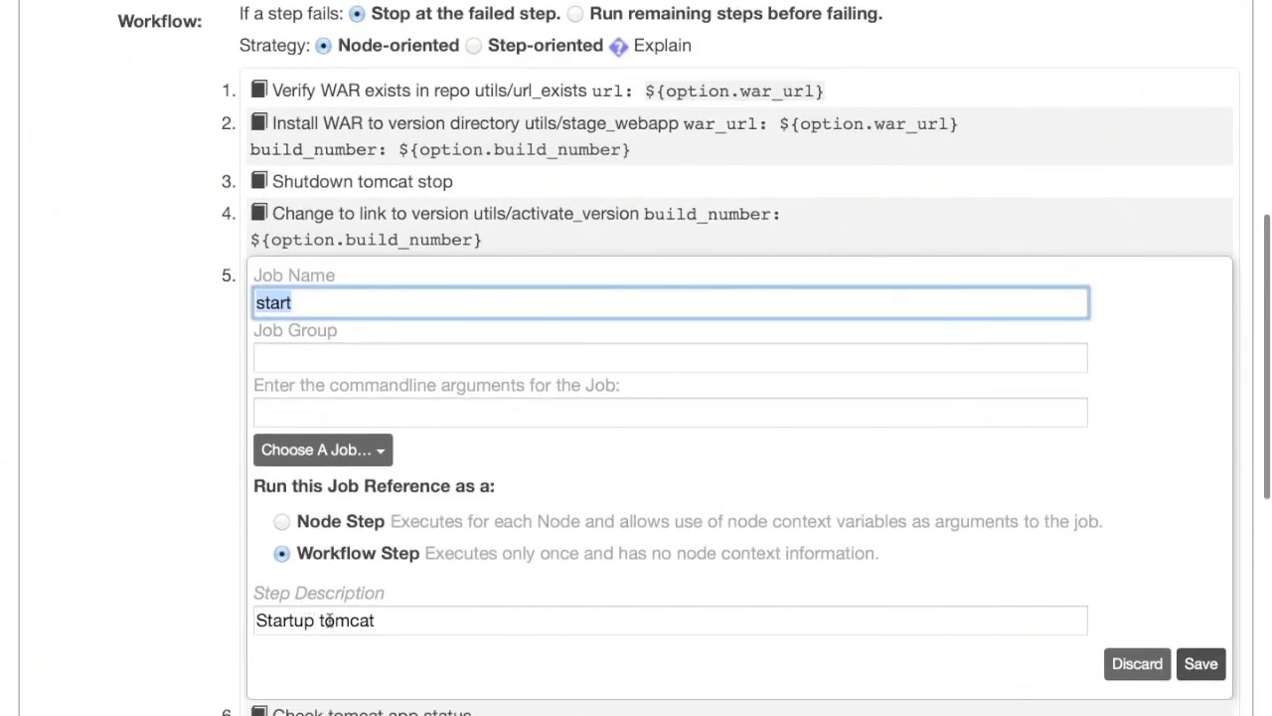
pyautogui.click(668, 620)
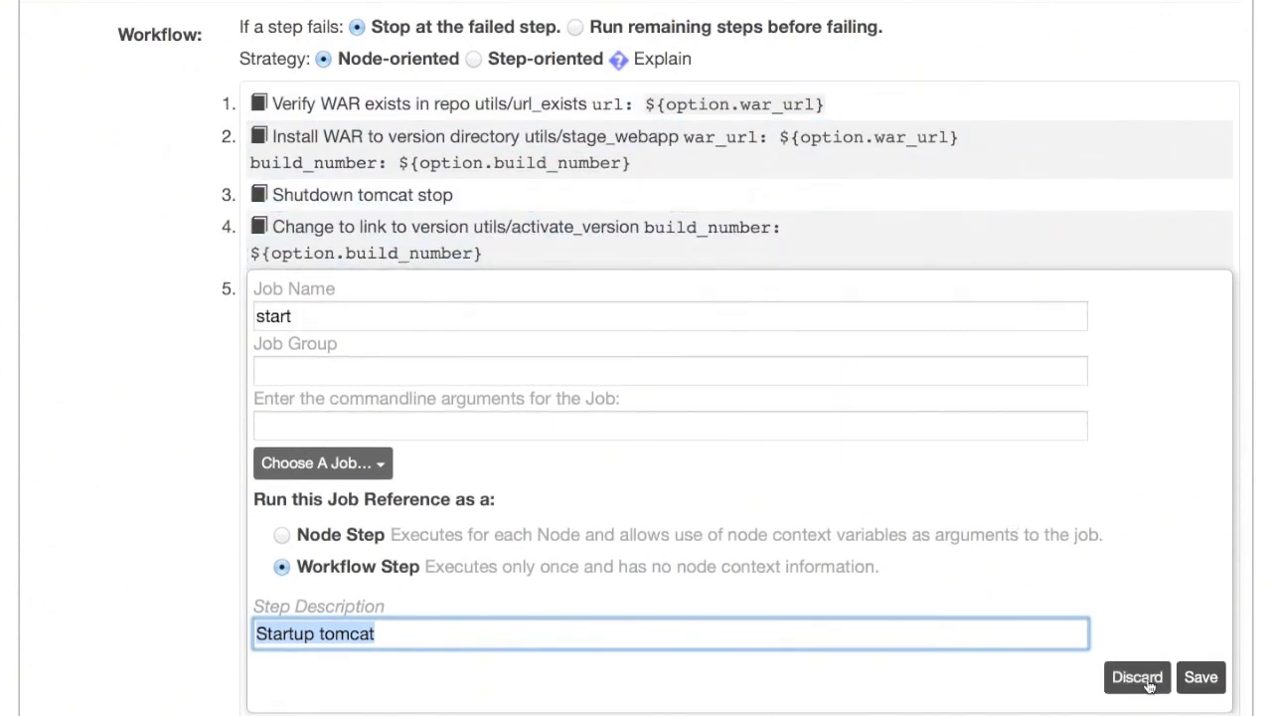
pyautogui.click(1201, 676)
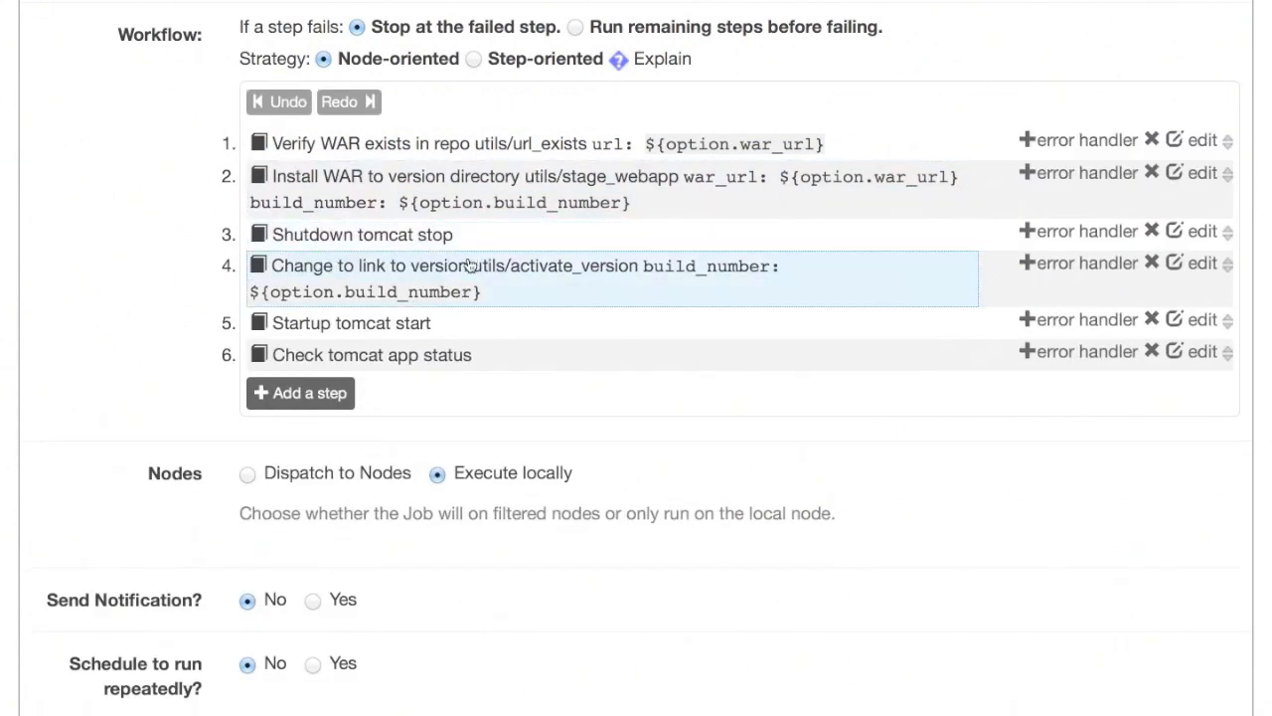
pyautogui.moveTo(685, 267)
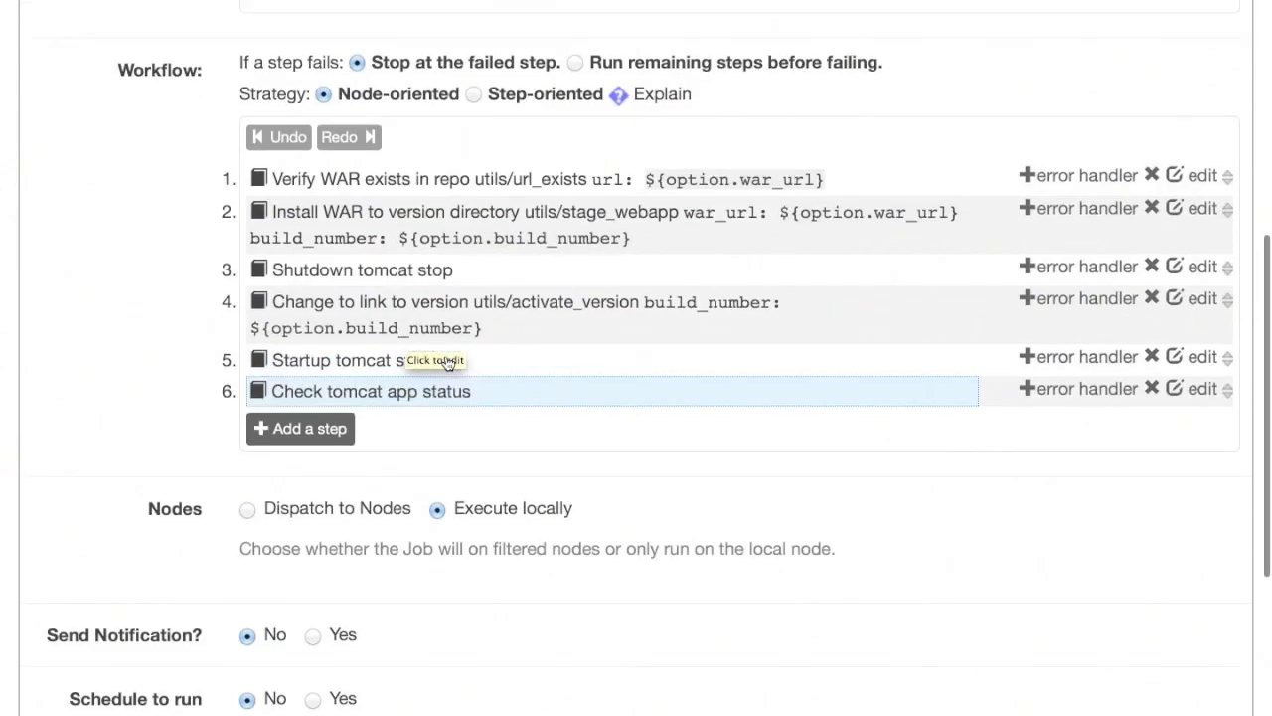
pyautogui.scroll(3)
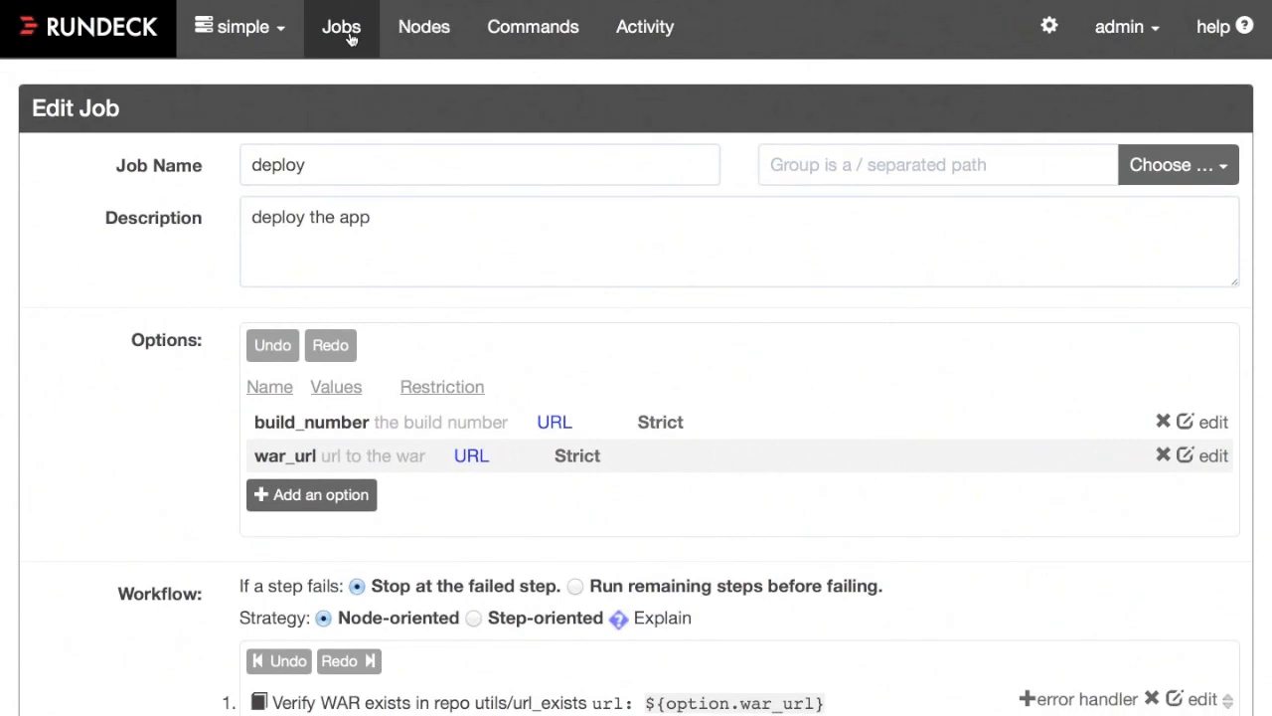
# Start execution #19 with build #2 and monitor app2-tomcat1's step statuses.
pyautogui.click(342, 28)
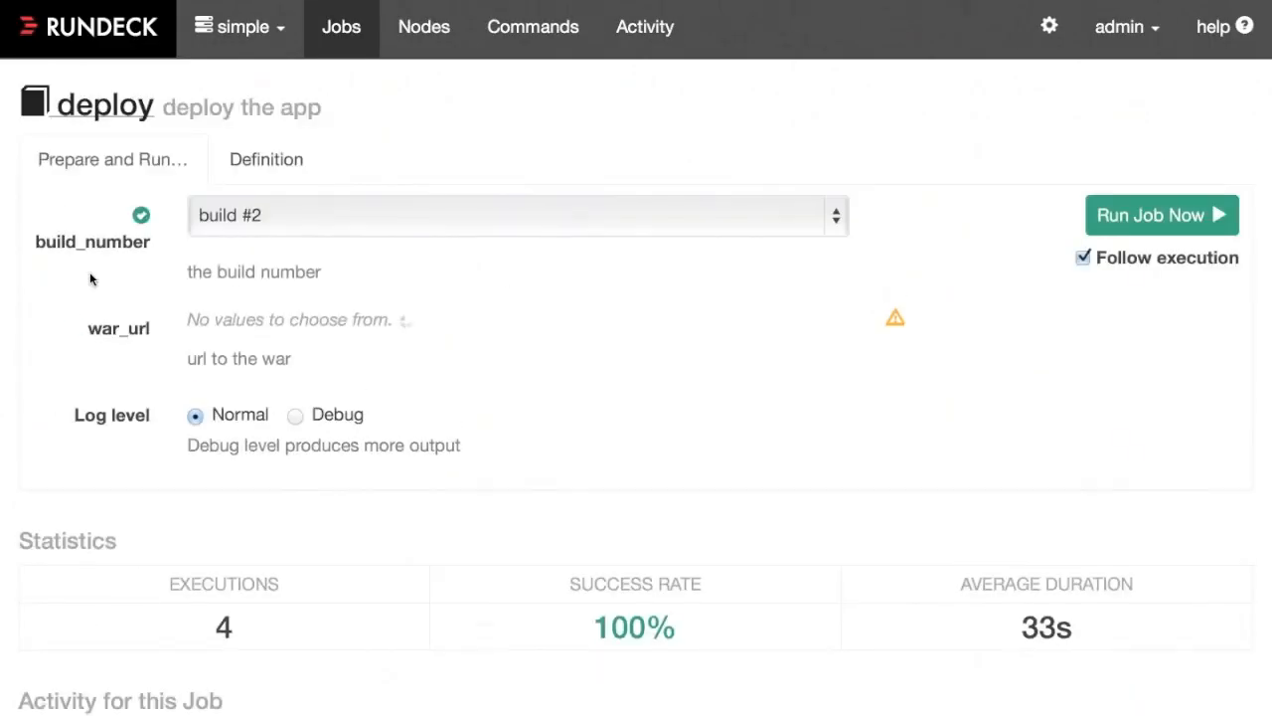
pyautogui.click(1161, 215)
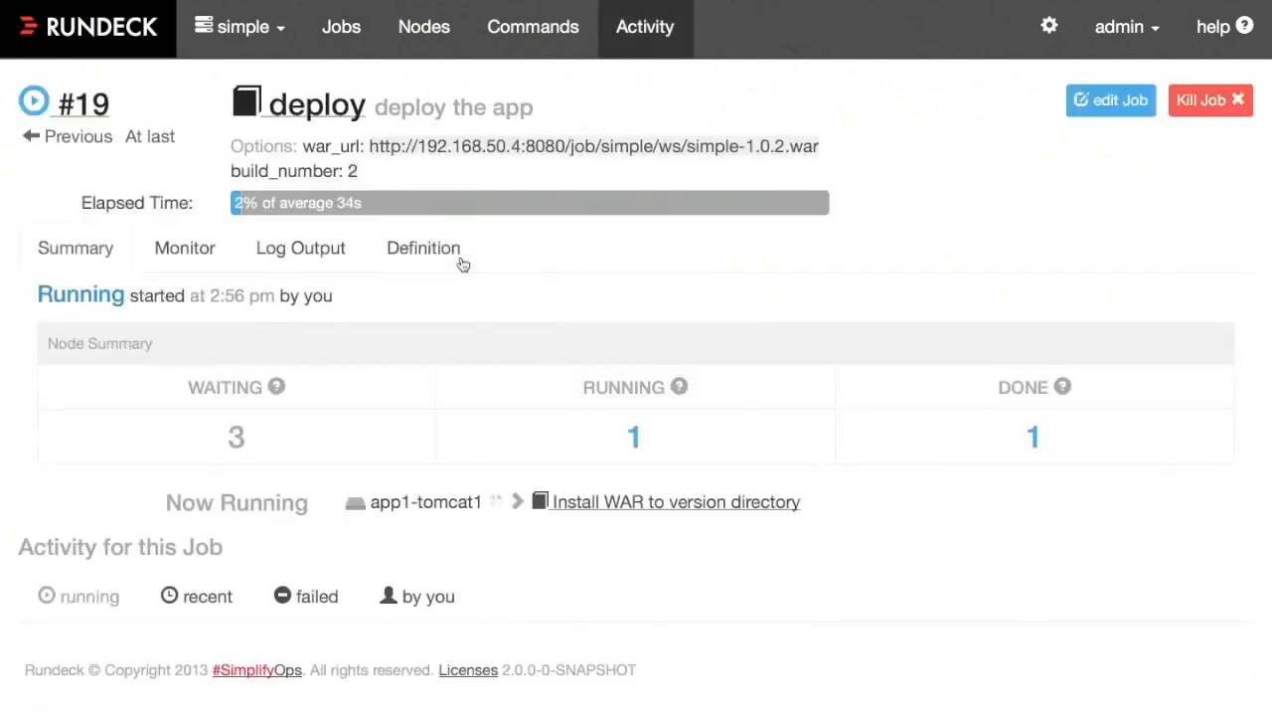
pyautogui.click(185, 247)
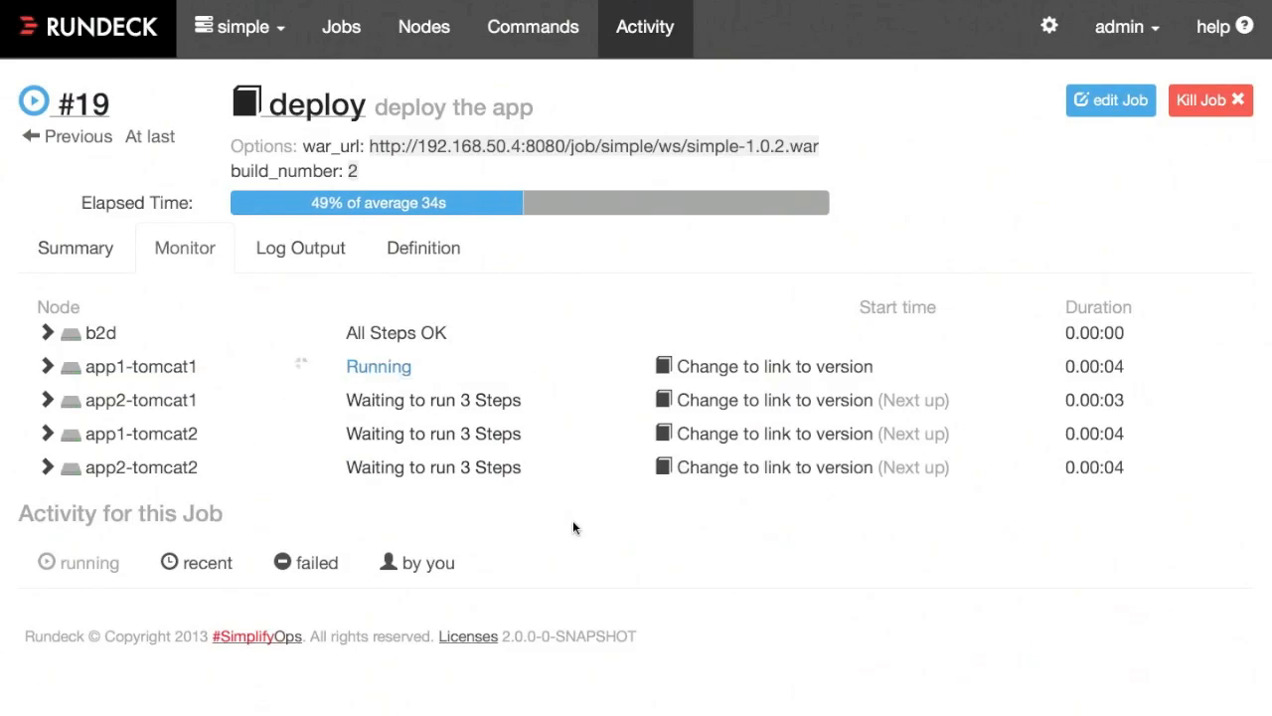
pyautogui.click(45, 400)
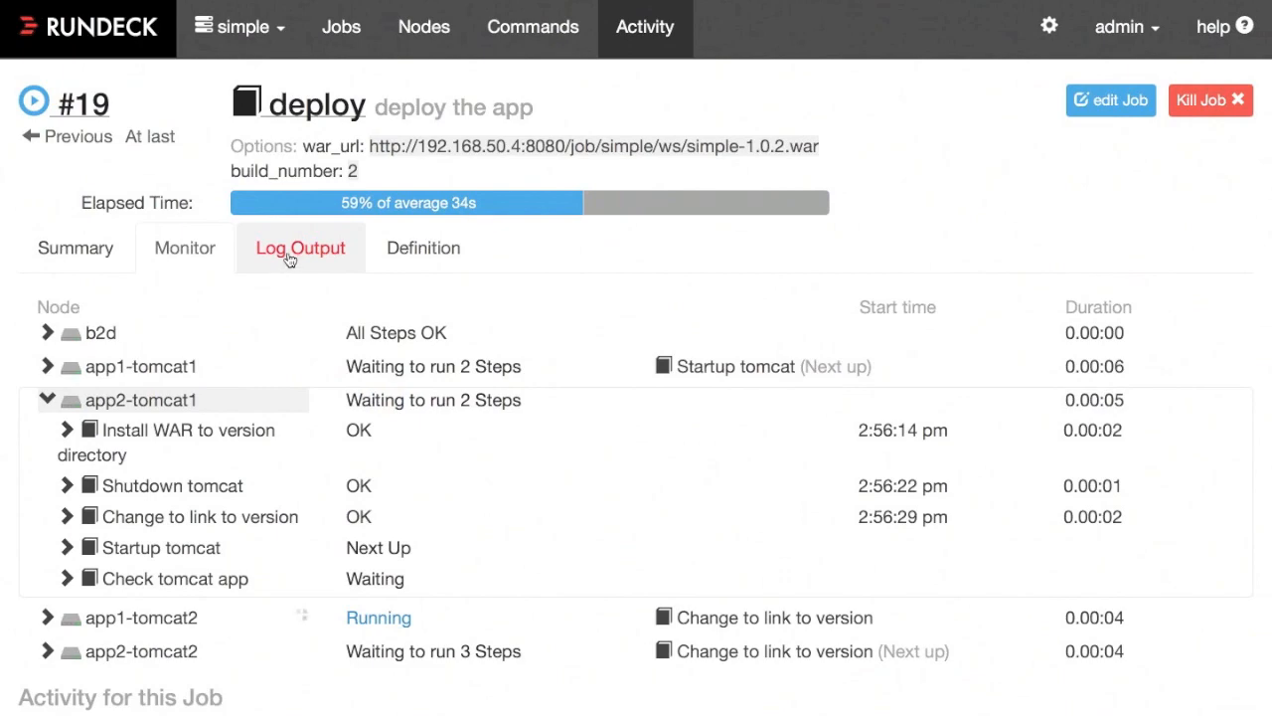
# Review run #19's combined log output and return to its summary, succeeded on 5/5 nodes.
pyautogui.click(300, 246)
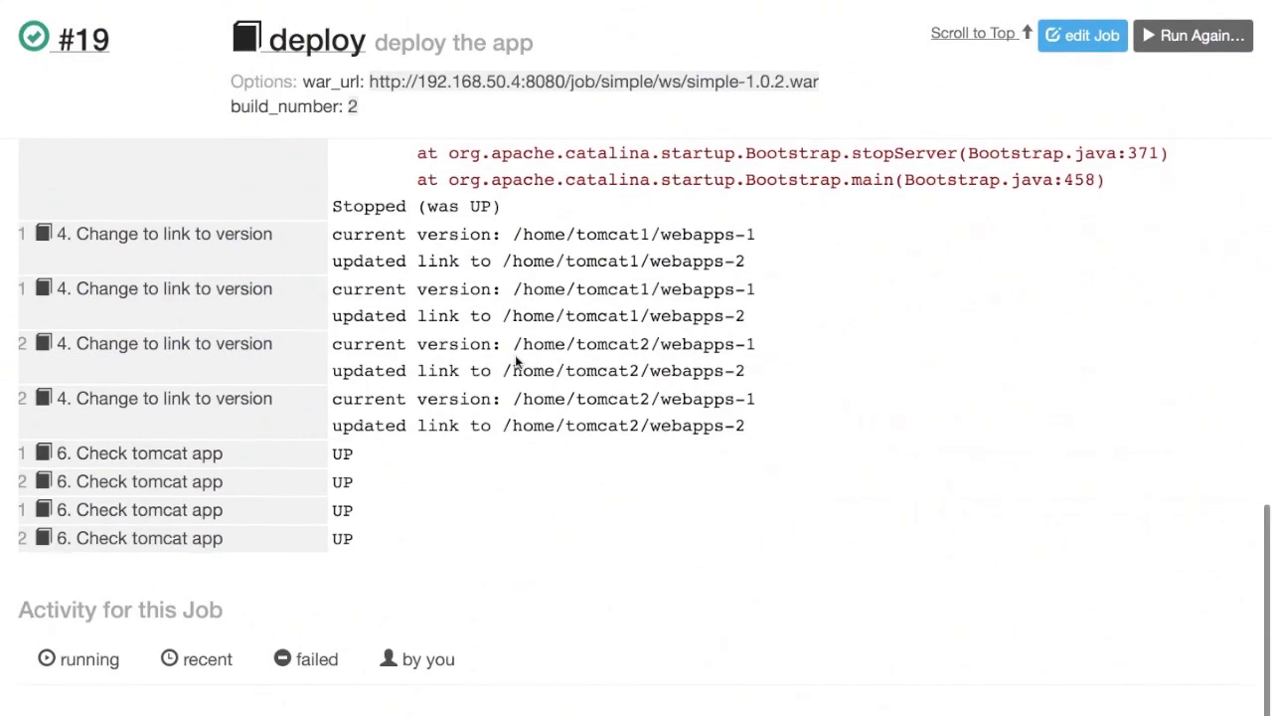
pyautogui.scroll(3)
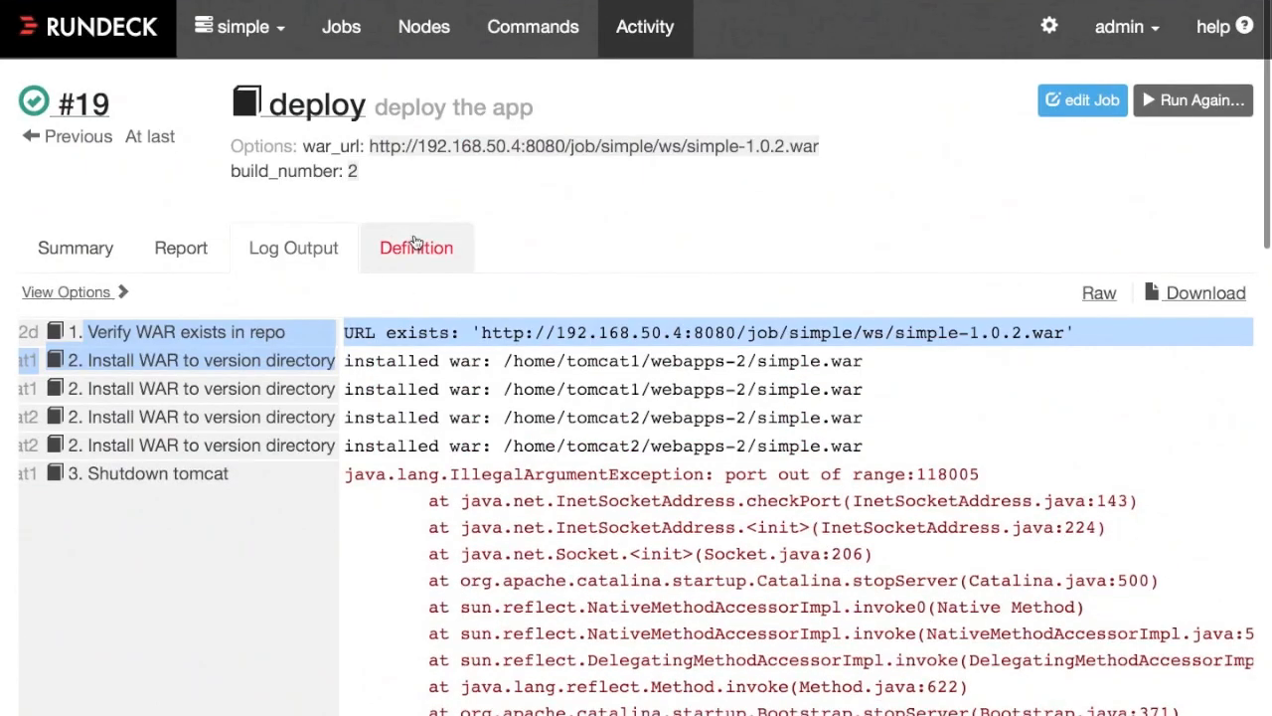
pyautogui.click(76, 247)
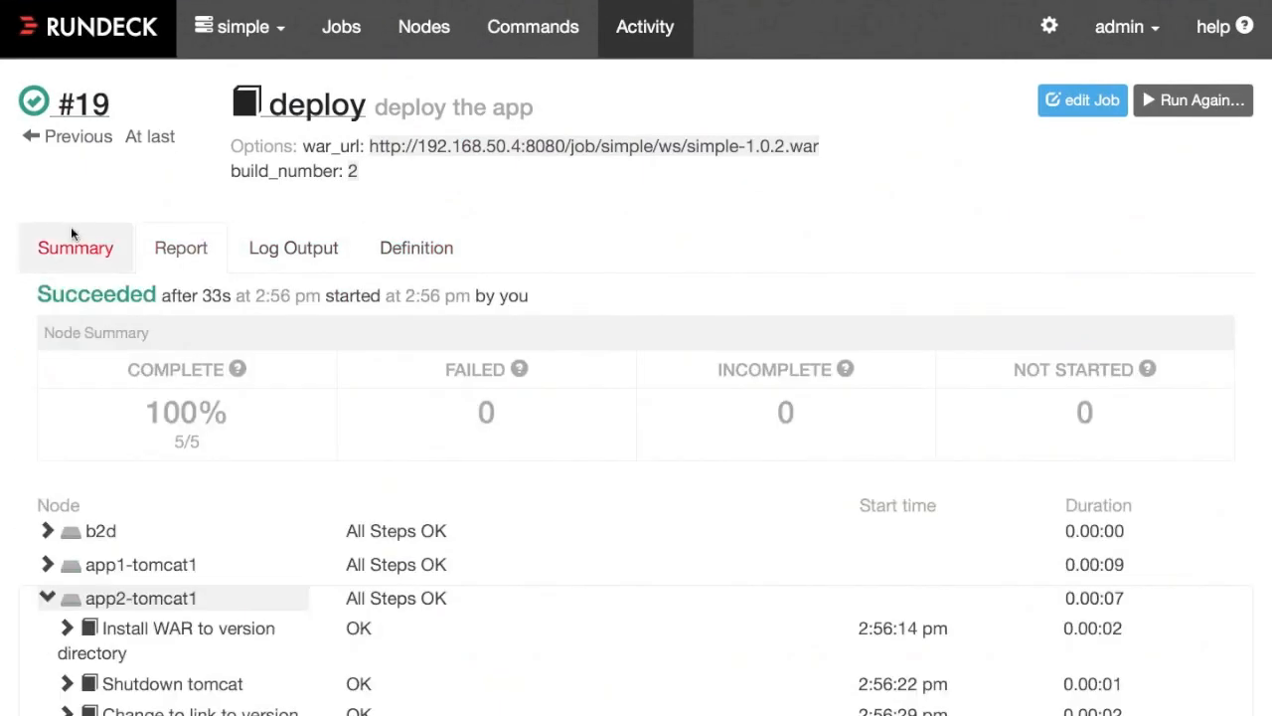
# View run #19's per-node report and expand app1-tomcat2's steps, each OK.
pyautogui.click(180, 247)
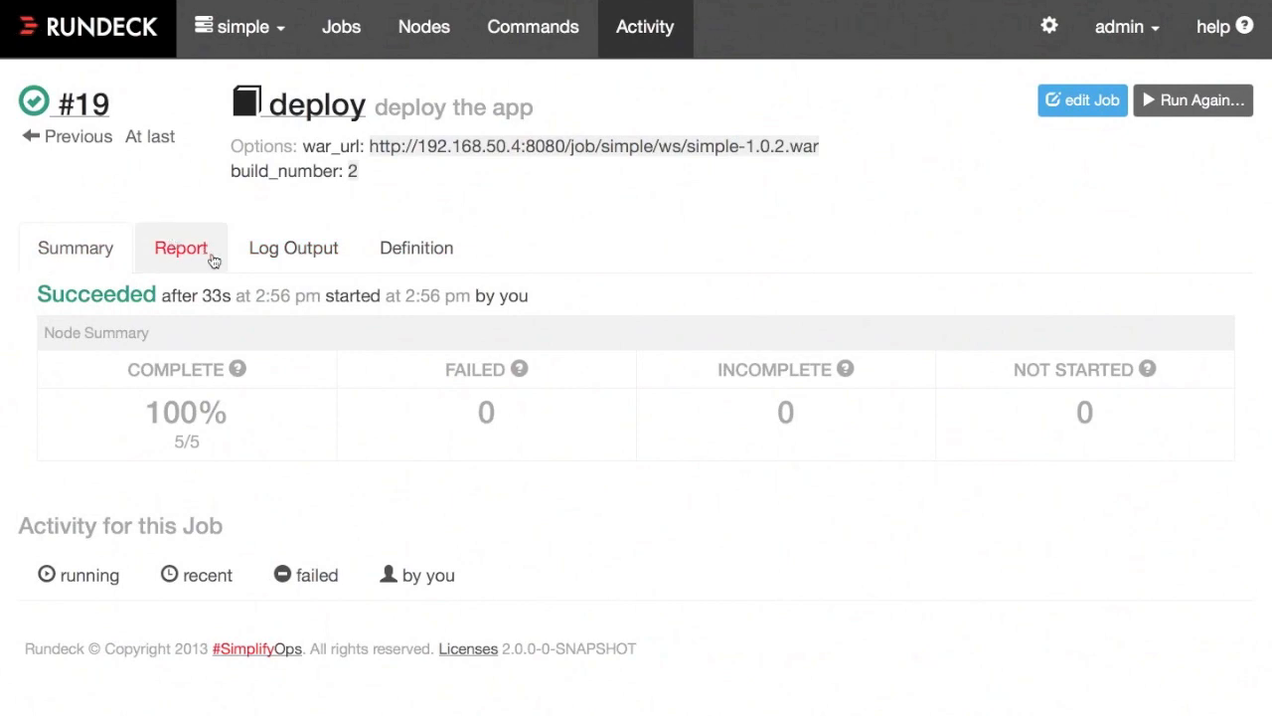
pyautogui.click(76, 246)
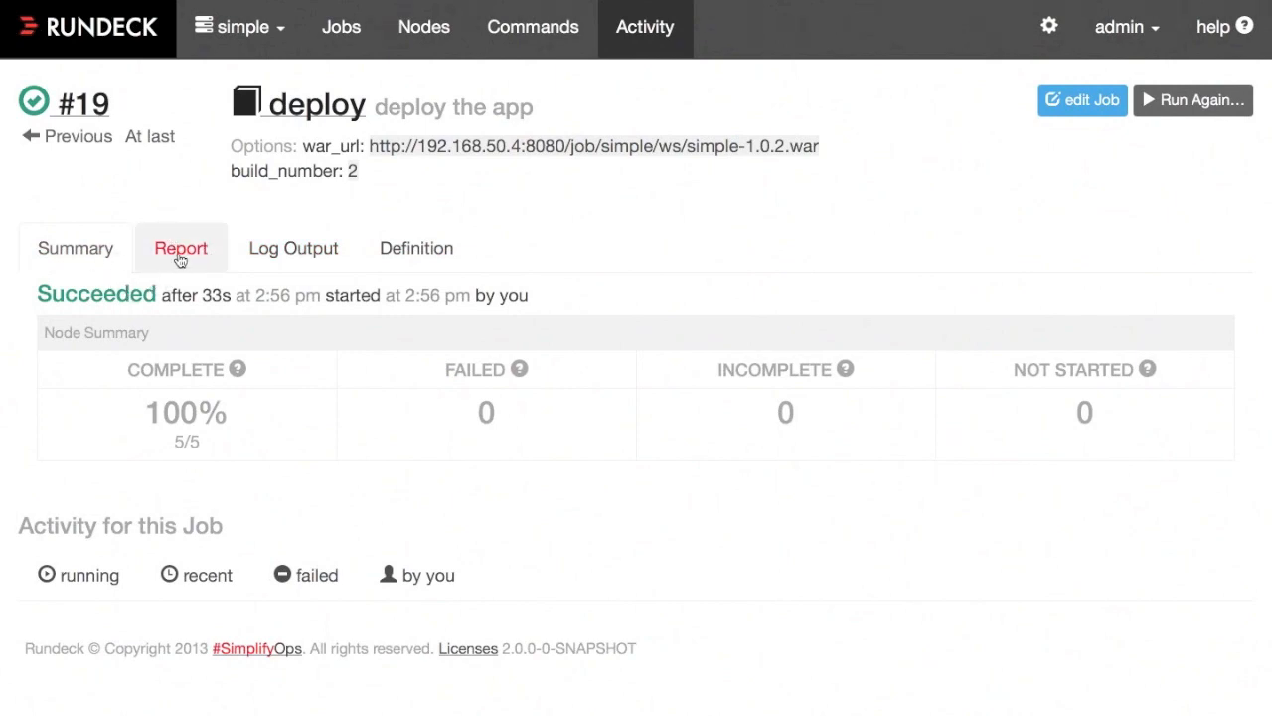
pyautogui.click(181, 246)
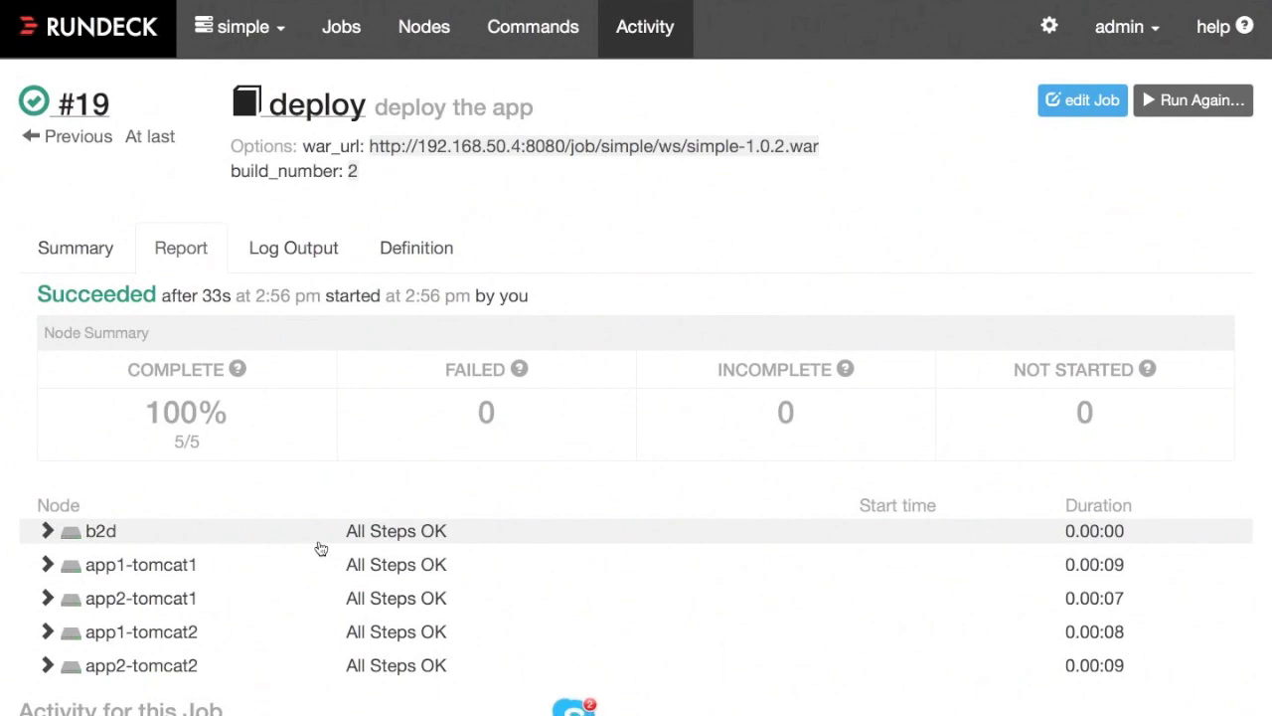
pyautogui.moveTo(320, 547)
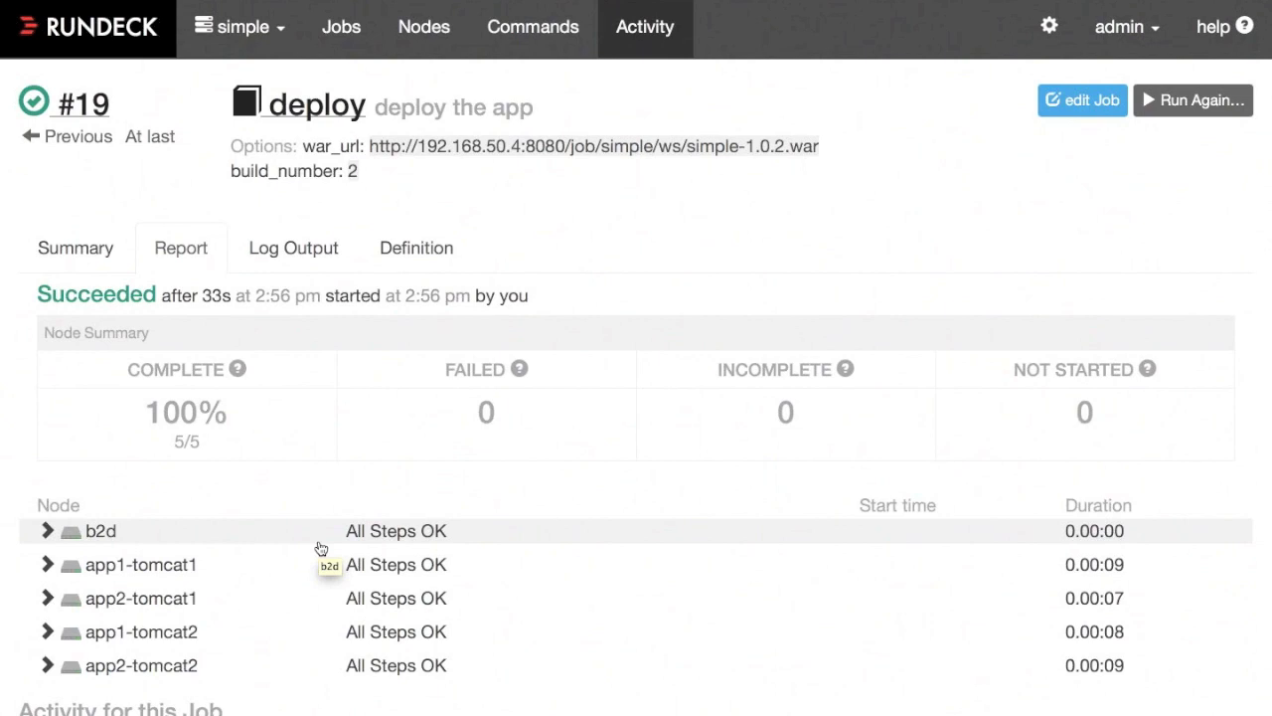
pyautogui.moveTo(268, 457)
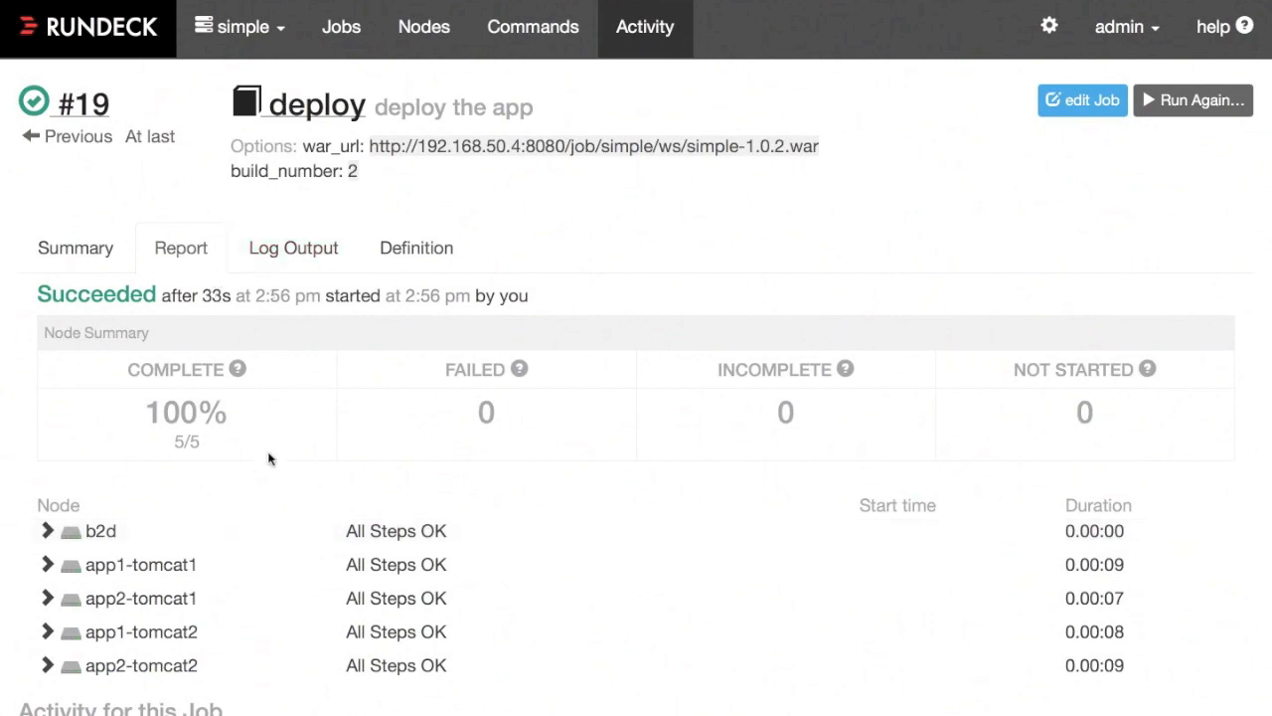
pyautogui.moveTo(811, 418)
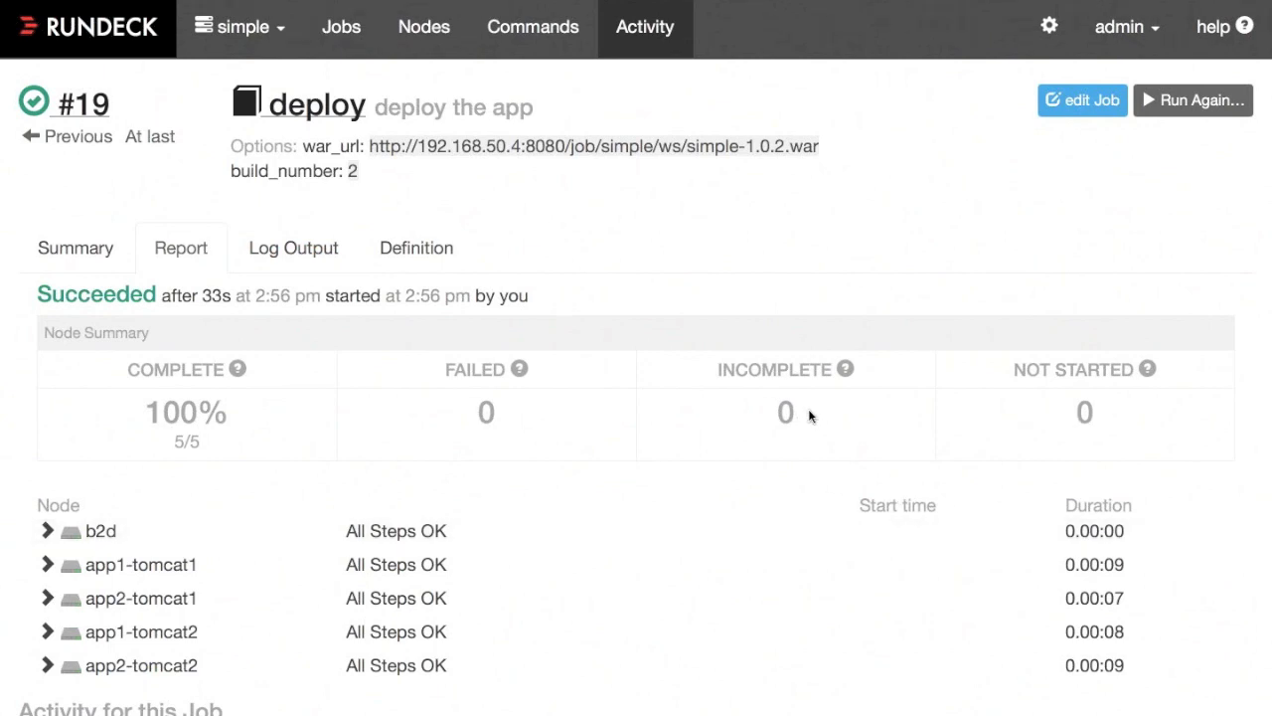
pyautogui.moveTo(382, 406)
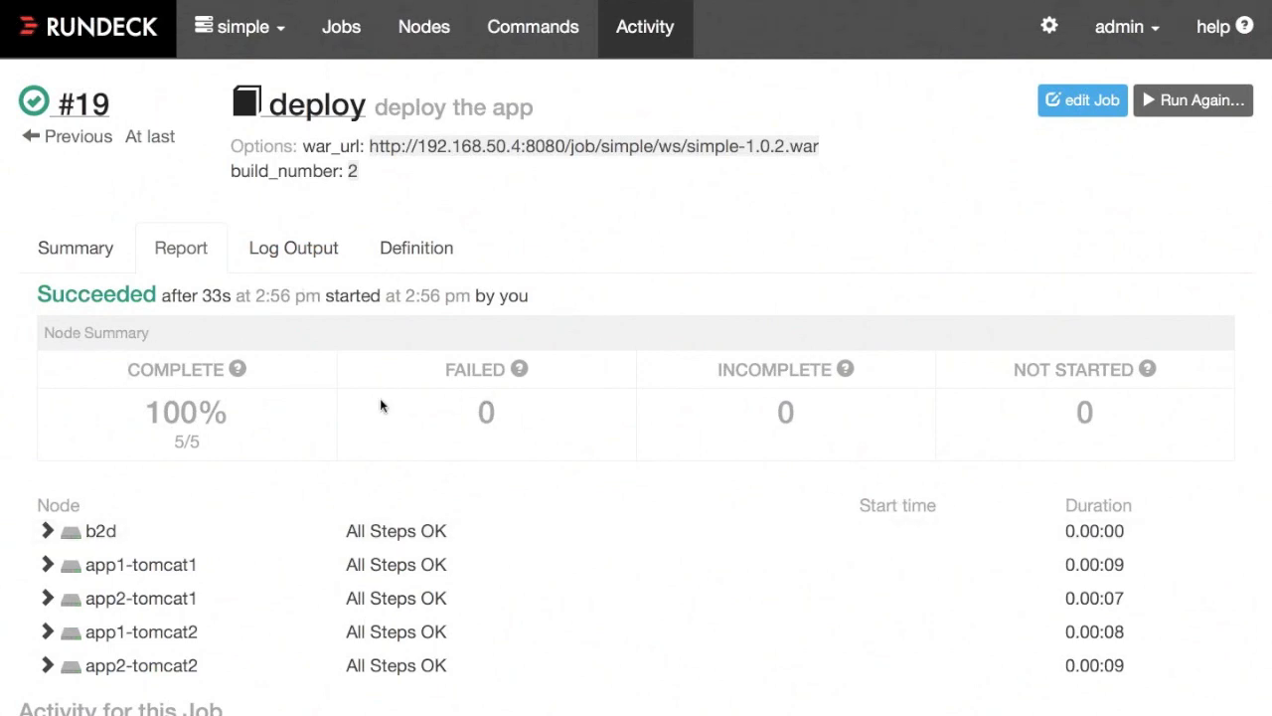
pyautogui.moveTo(952, 397)
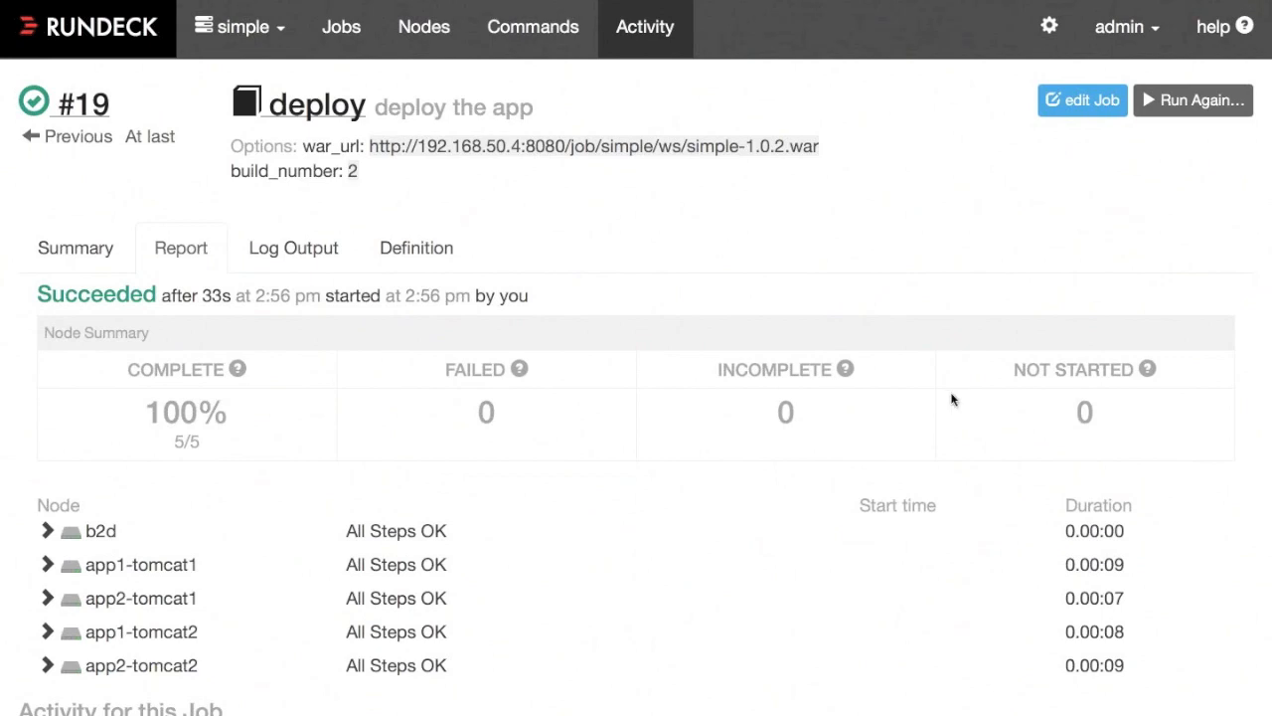
pyautogui.moveTo(720, 429)
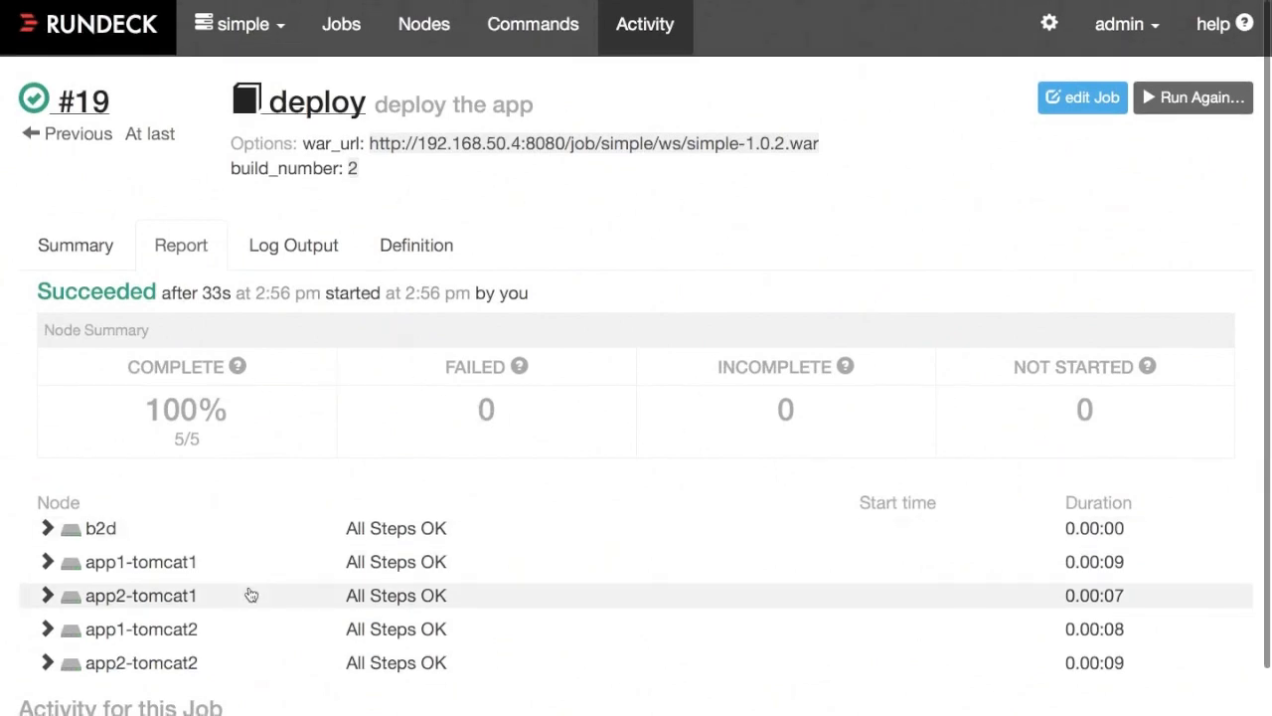
pyautogui.scroll(-3)
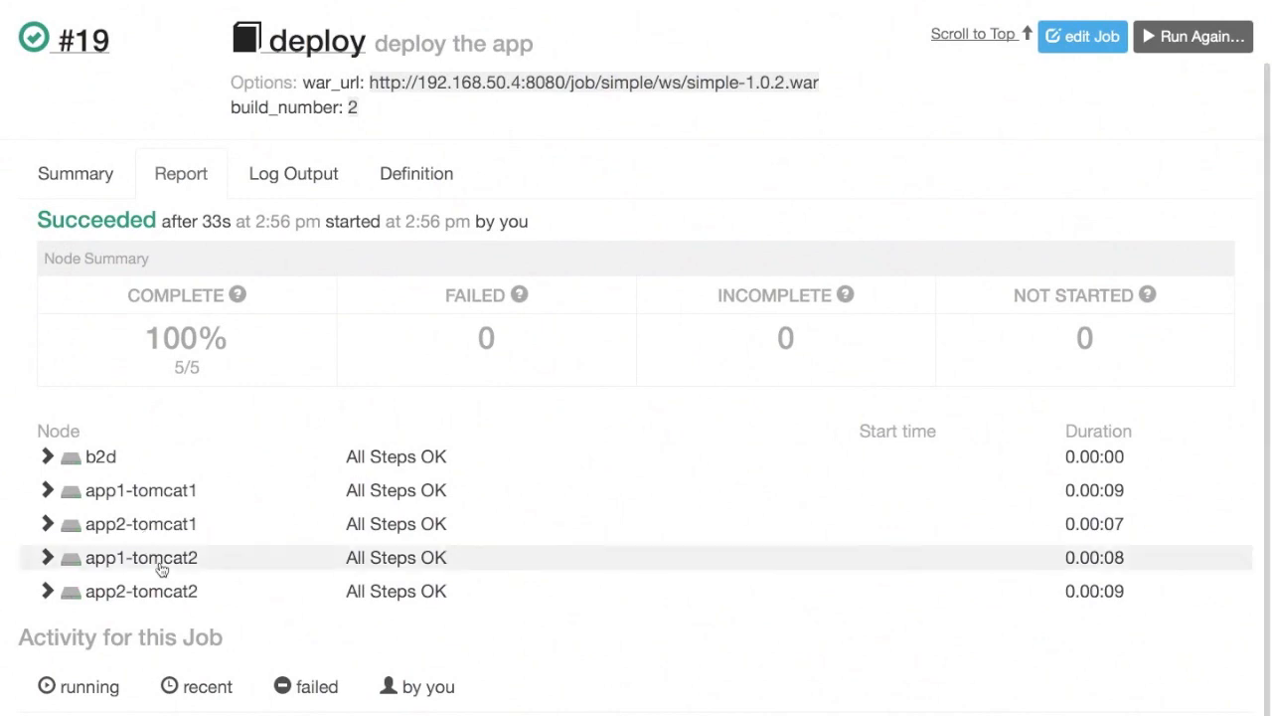
pyautogui.click(140, 556)
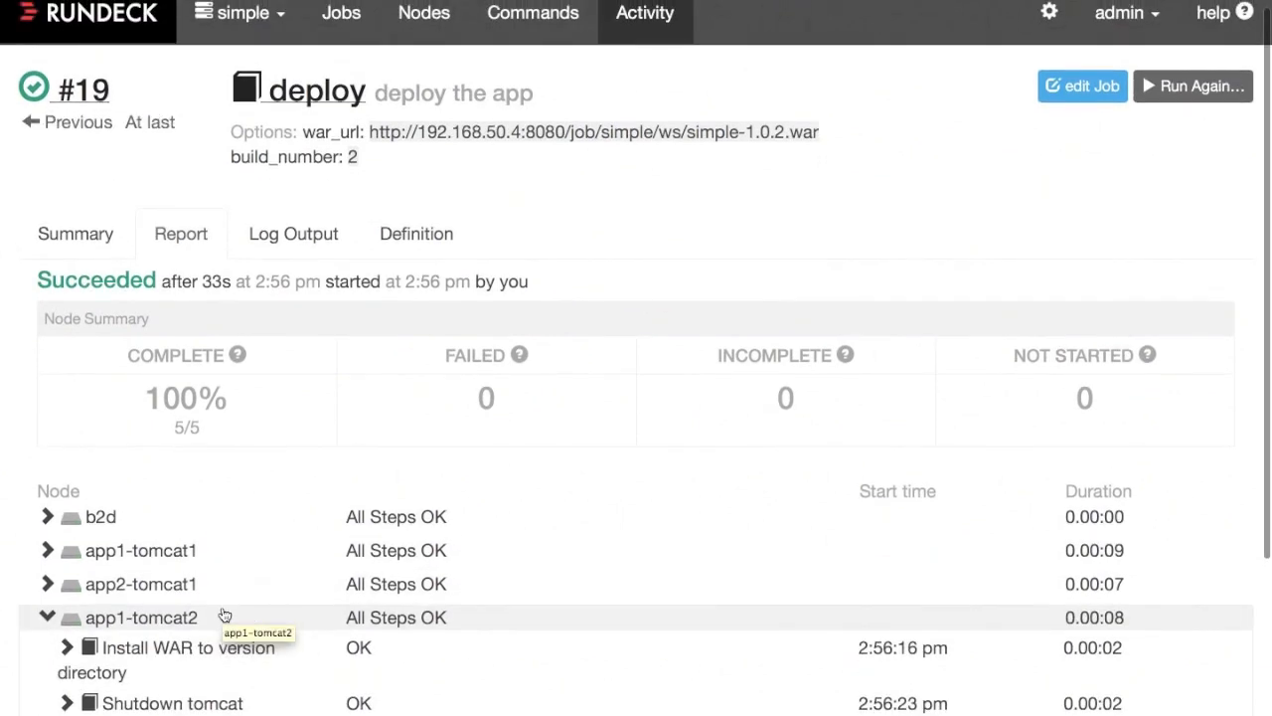
pyautogui.moveTo(334, 524)
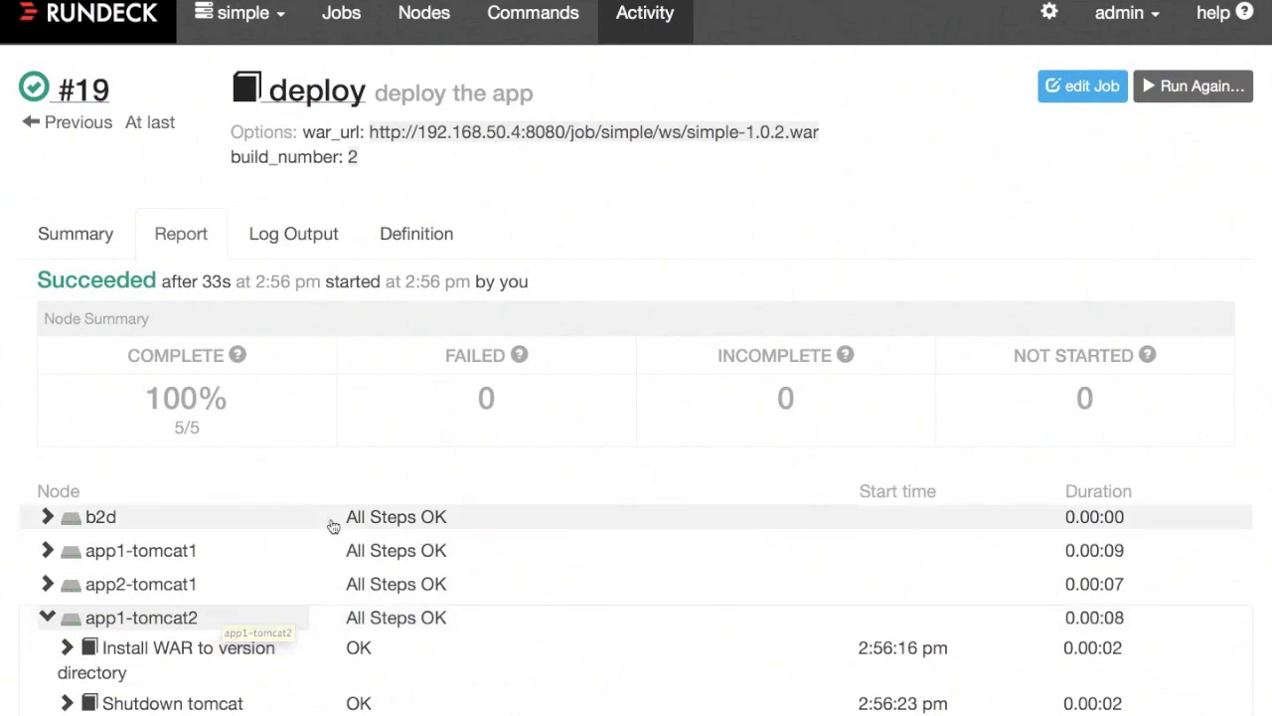